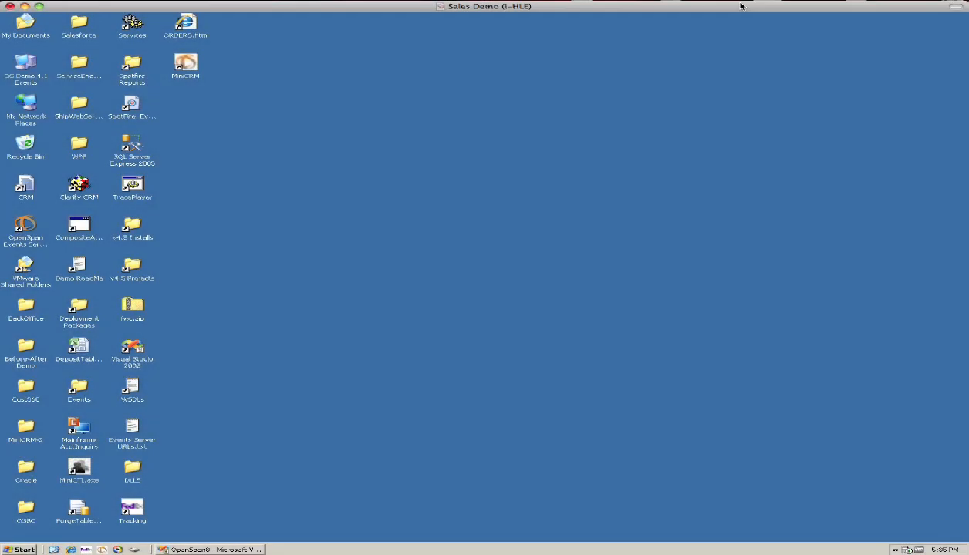
mouse_move(358, 102)
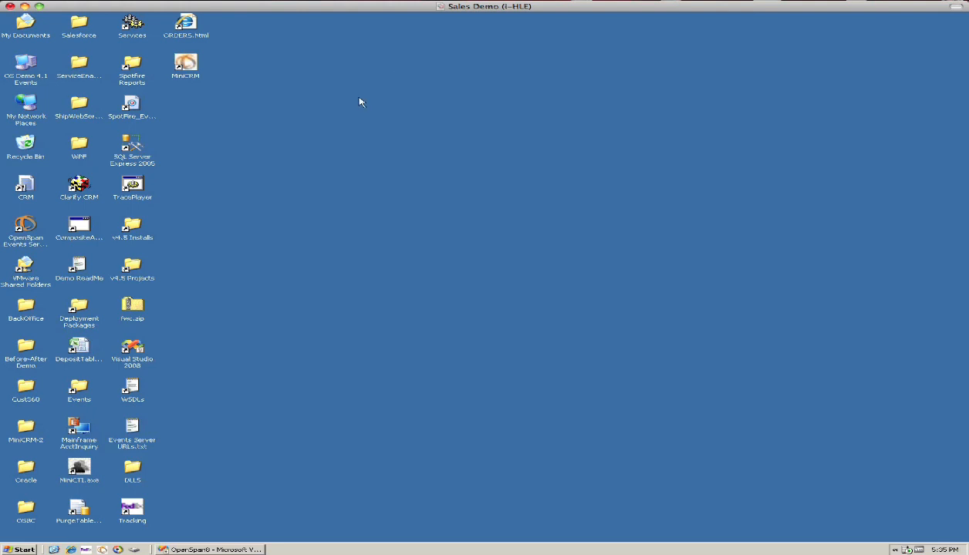
Launch MyCRM from its desktop shortcut and enter account number 2001 in the lookup box
double_click(185, 65)
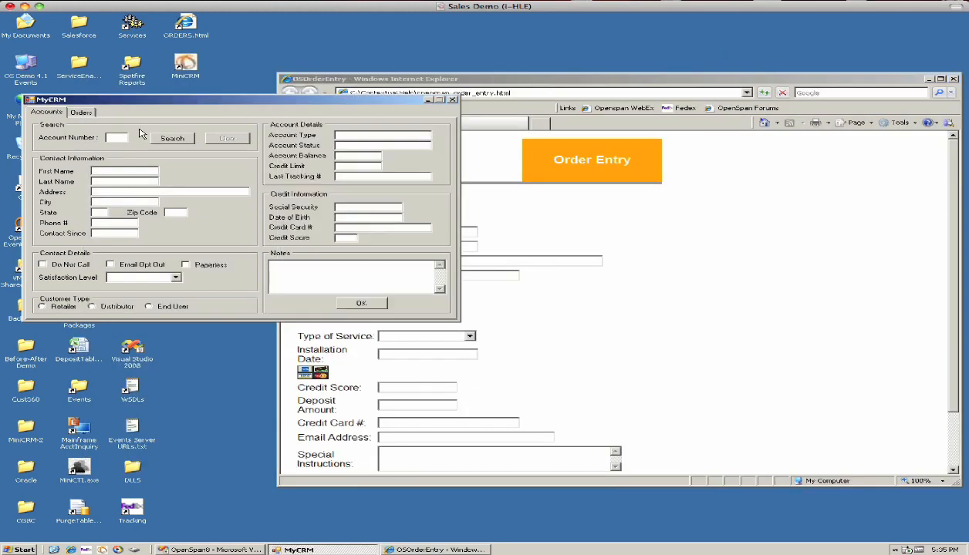
type("2001")
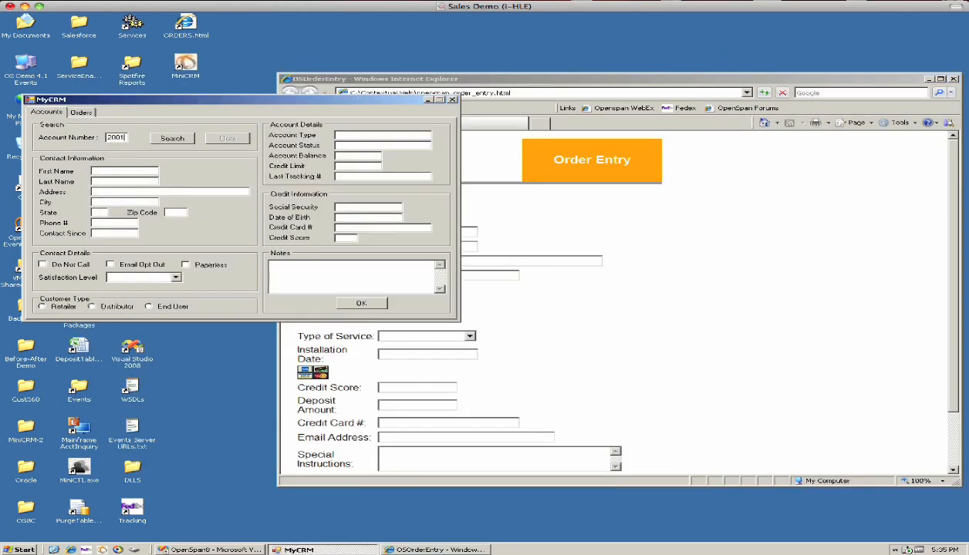
Load customer 2001 and type 'Jane' 'Automation' into the web form, picking up her street address
left_click(171, 137)
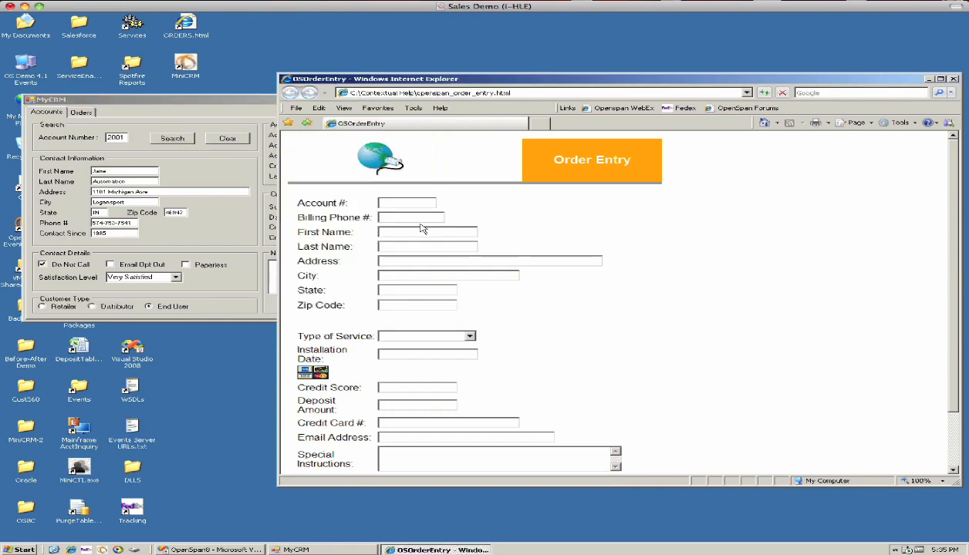
type("Jane")
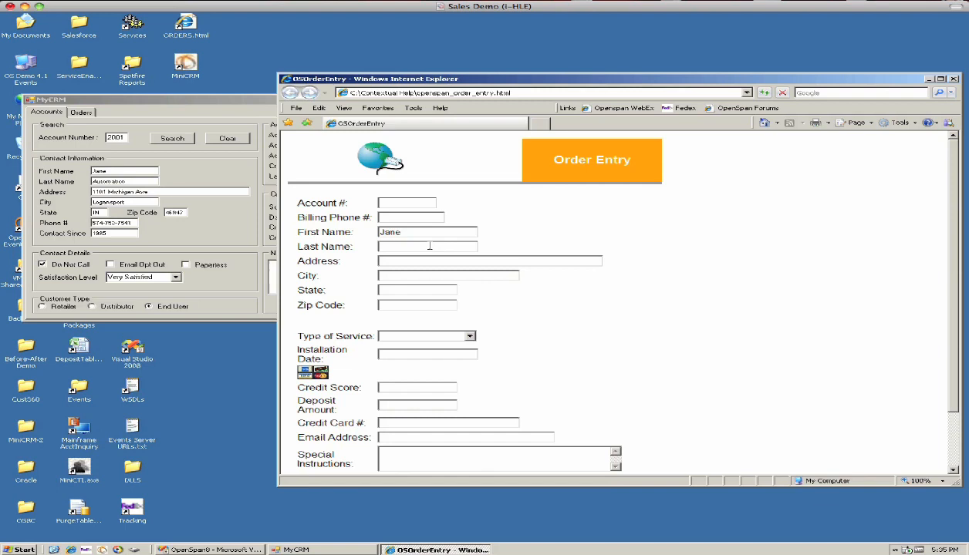
type("Automation")
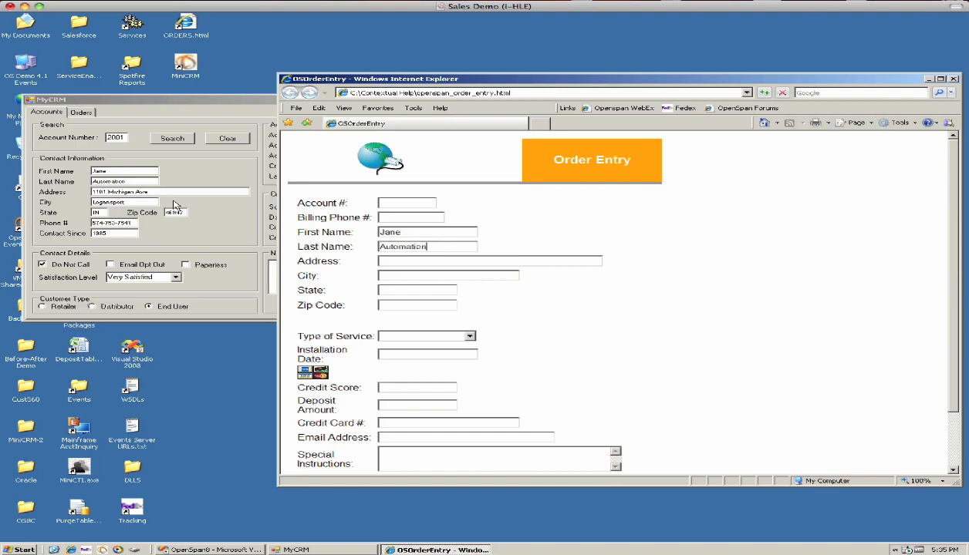
left_click(171, 139)
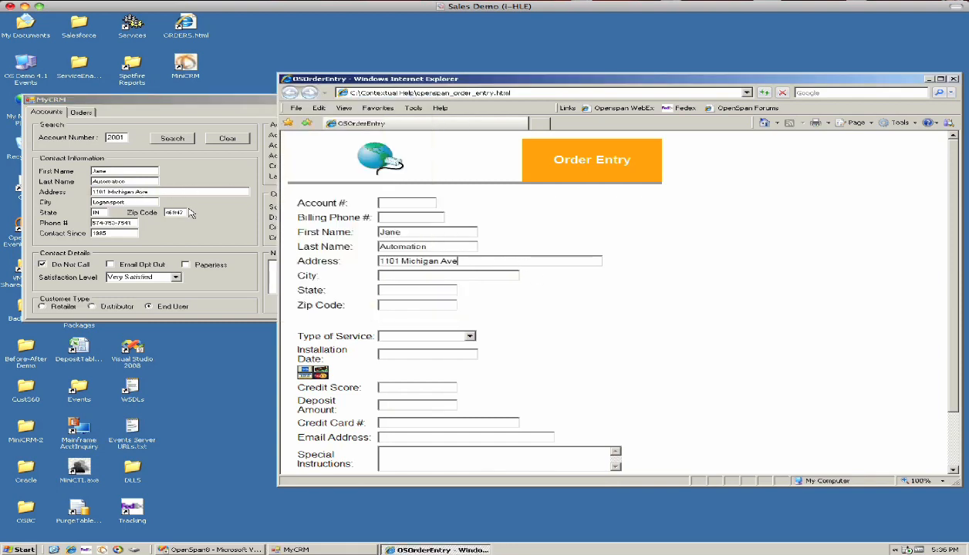
mouse_move(220, 242)
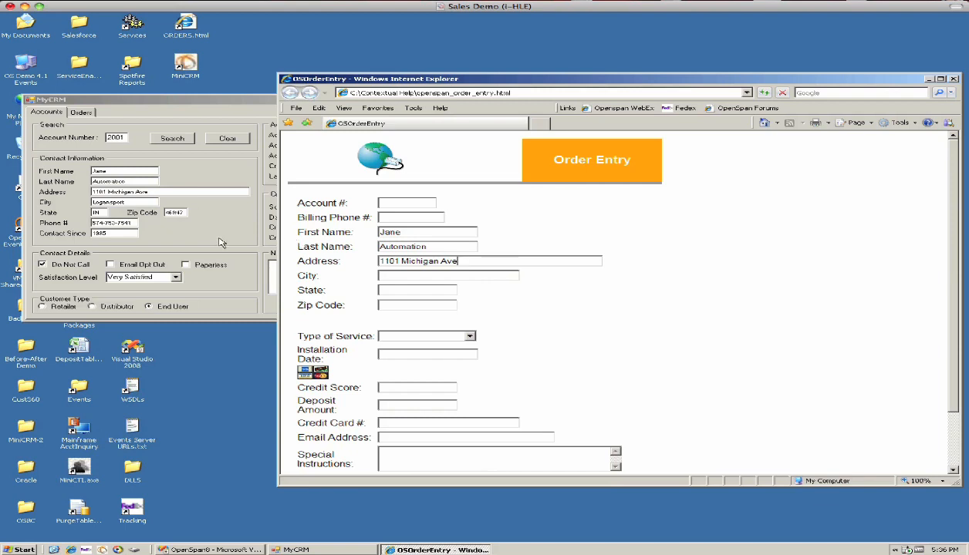
mouse_move(413, 338)
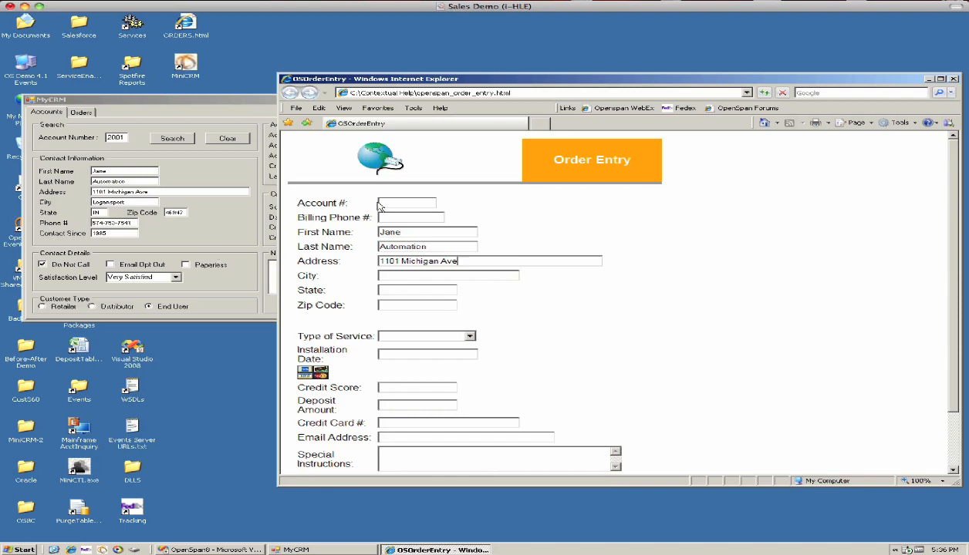
mouse_move(497, 253)
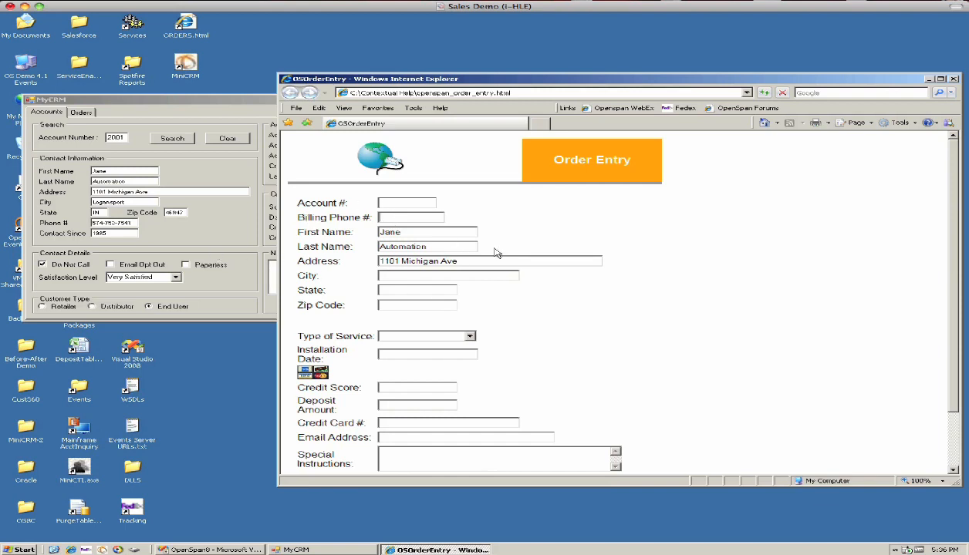
Enter billing phone digits 574 and 7451 into the Order Entry form, then close Internet Explorer
type("574-753-")
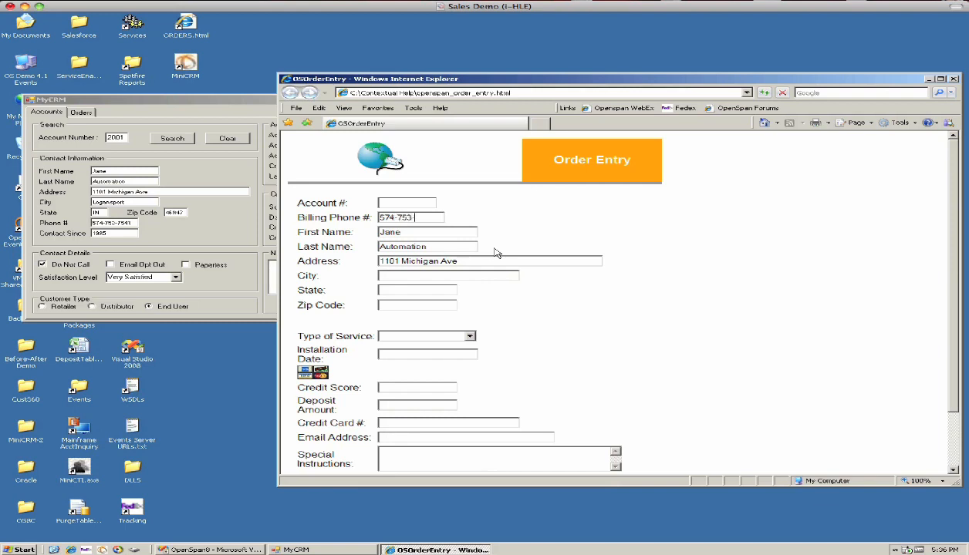
type("7451")
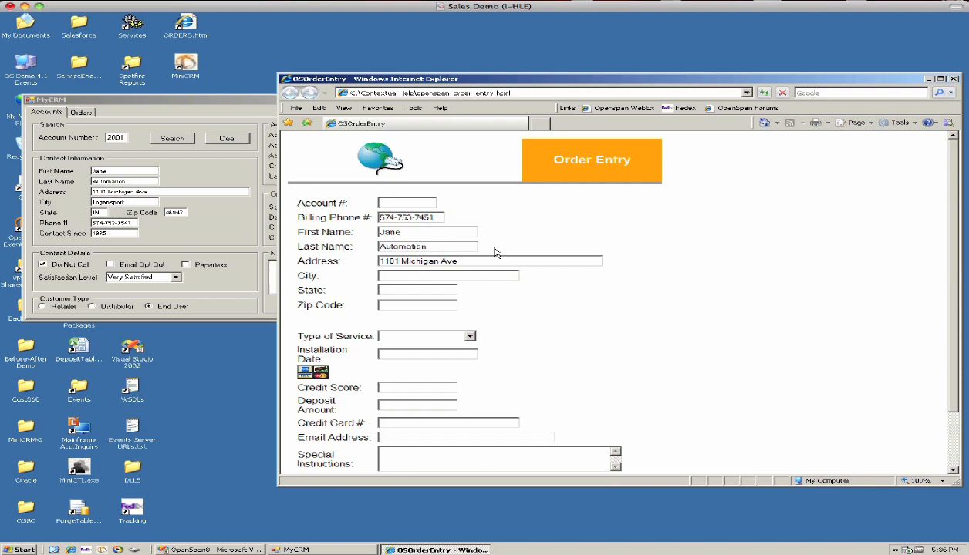
left_click(411, 215)
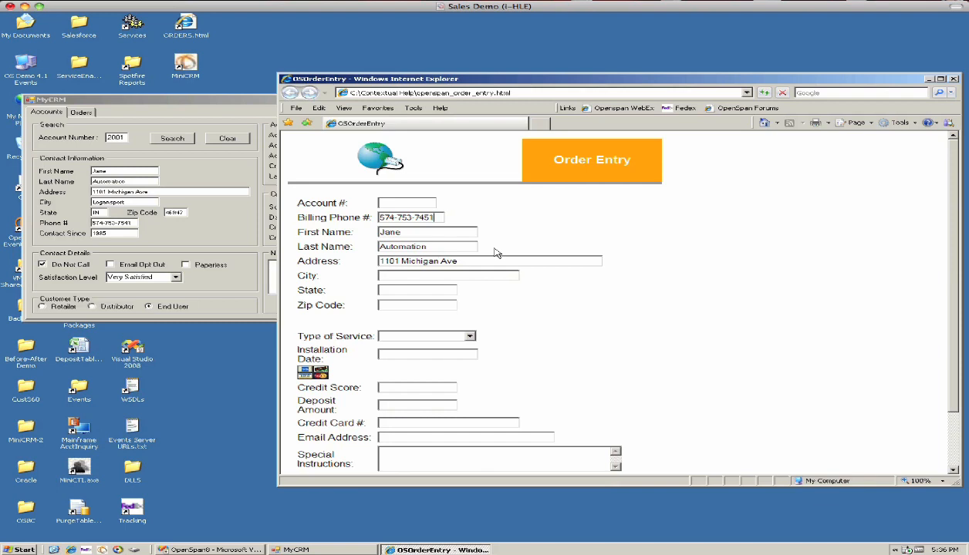
mouse_move(956, 83)
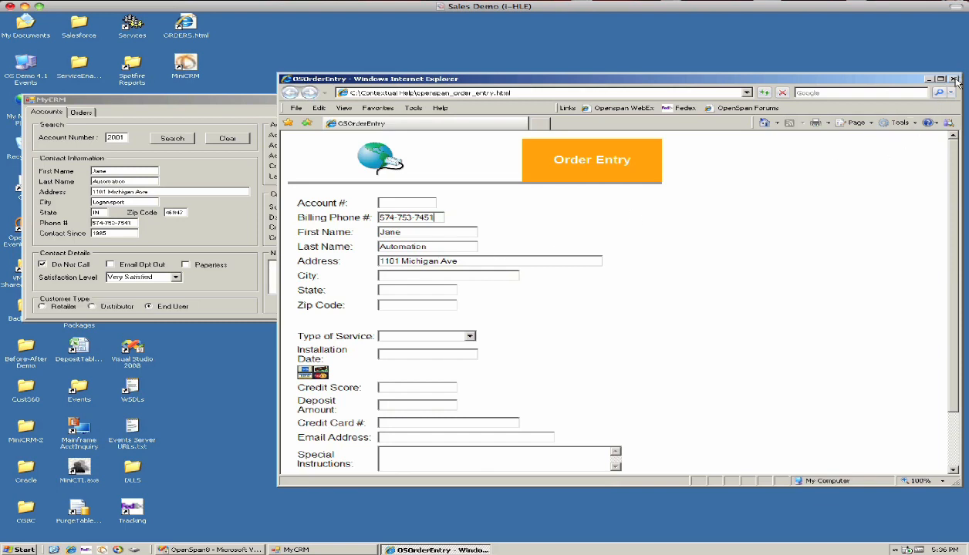
left_click(954, 78)
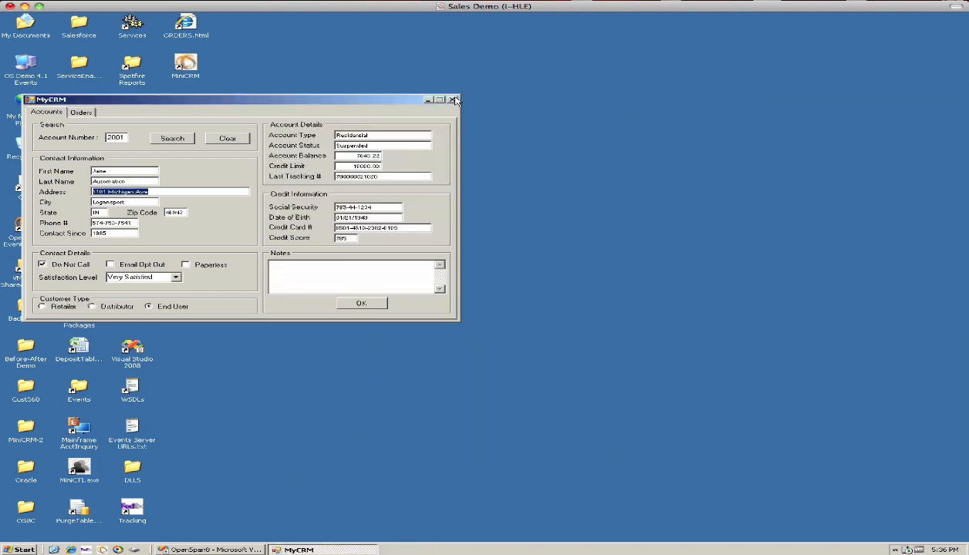
Close MyCRM and bring OpenSpan Studio forward with Customers.os selected in Solution Explorer
left_click(455, 98)
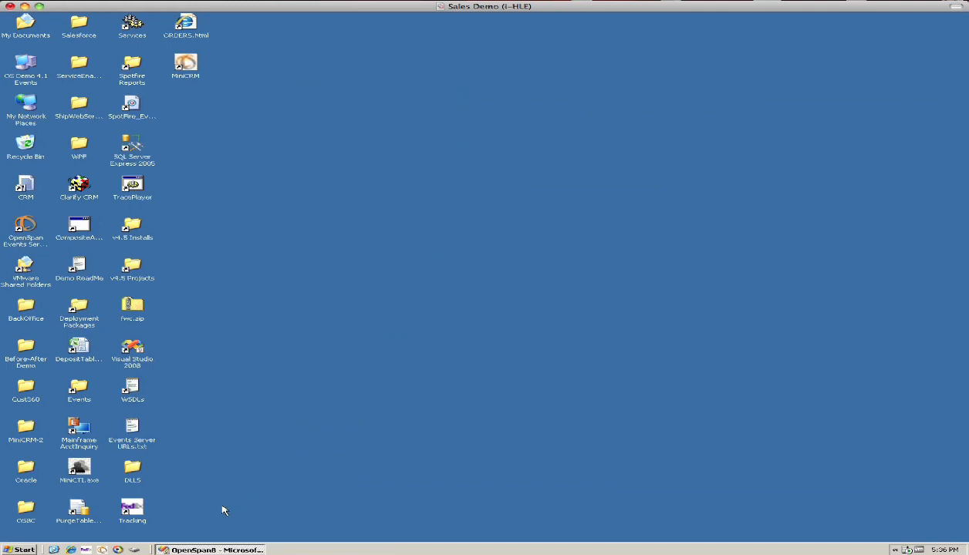
left_click(208, 549)
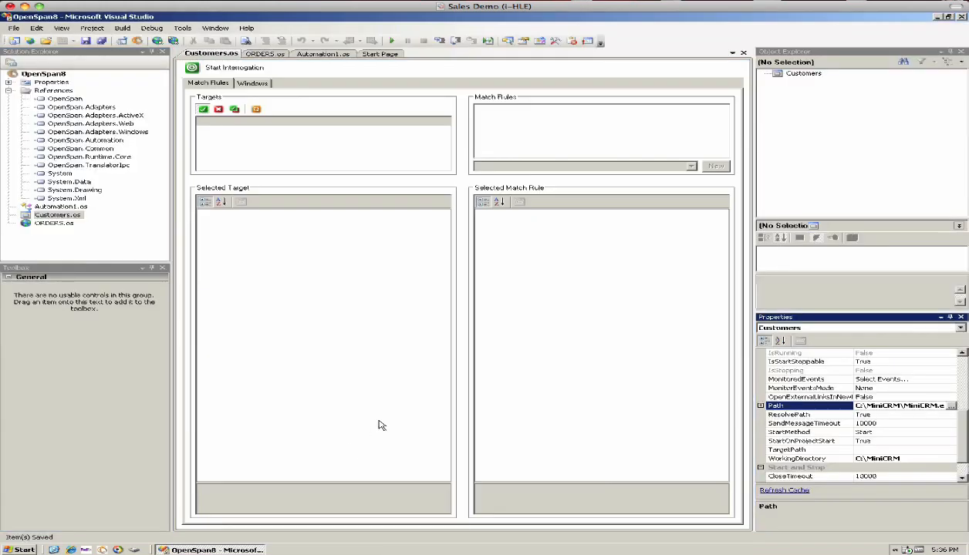
mouse_move(225, 317)
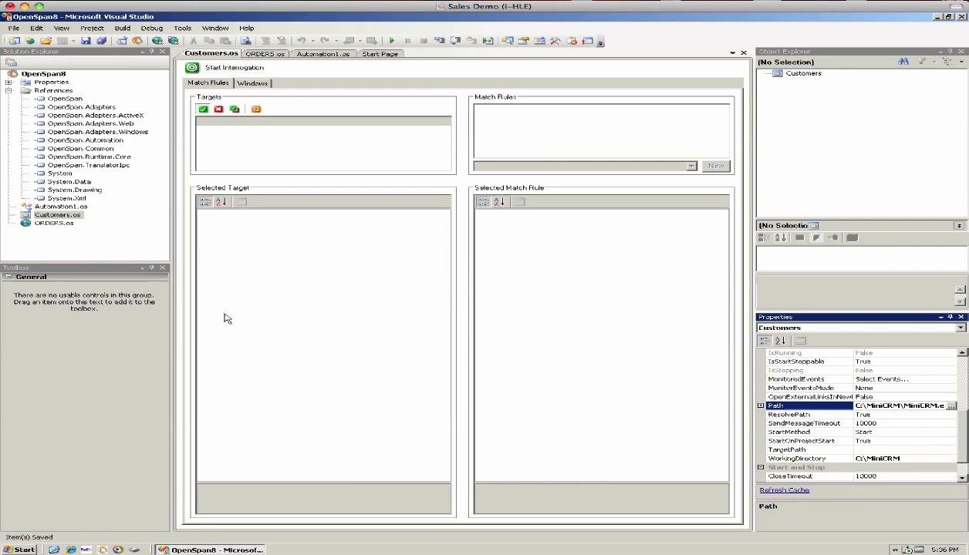
left_click(59, 214)
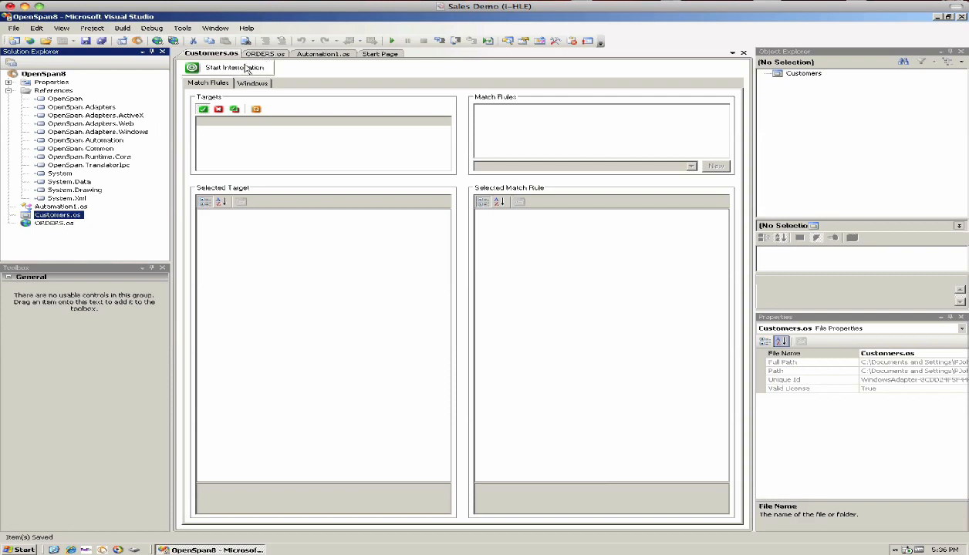
Interrogate MyCRM, capturing the name, address, city, state and zip code text boxes into Customers
left_click(226, 68)
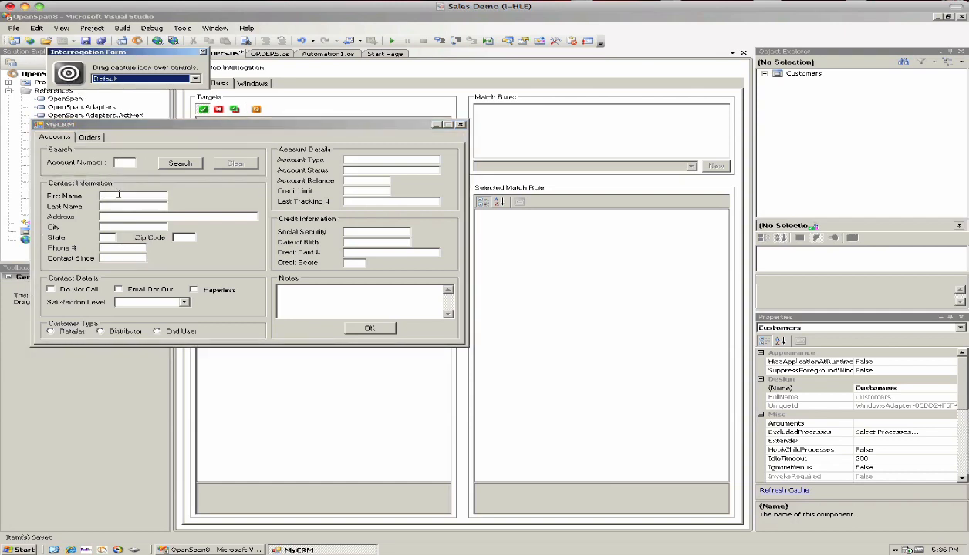
left_click(133, 207)
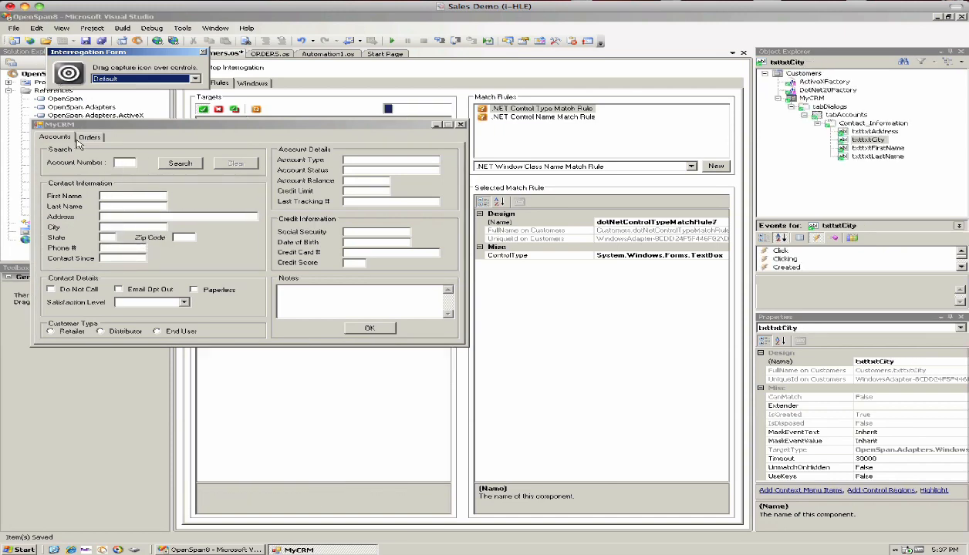
left_click(870, 164)
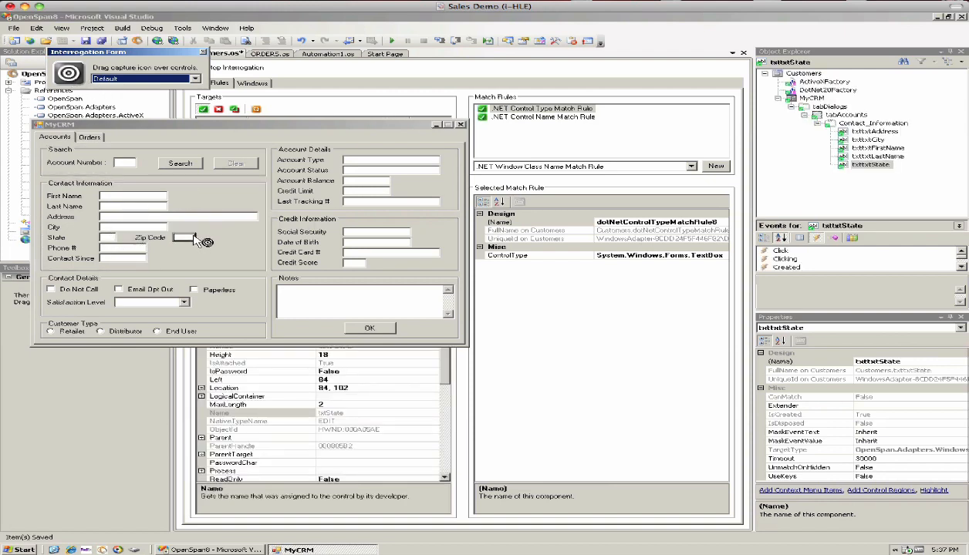
left_click(184, 237)
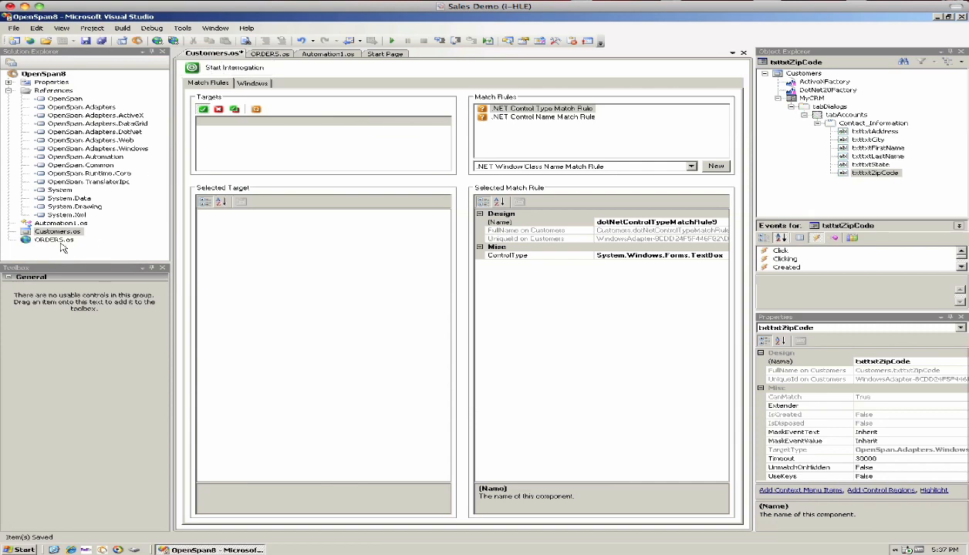
Interrogate the ORDERS web adapter, capture the Special Instructions field, and end interrogation
left_click(53, 239)
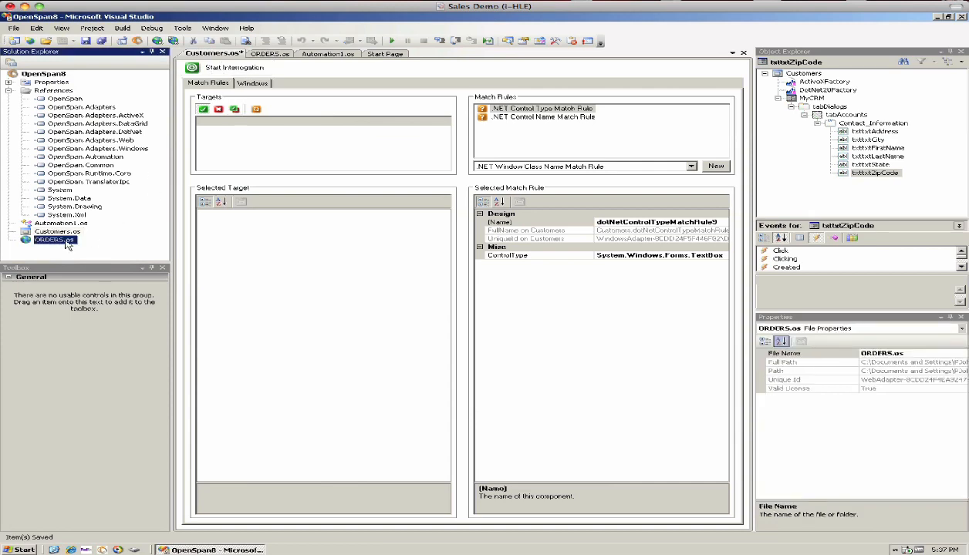
left_click(235, 68)
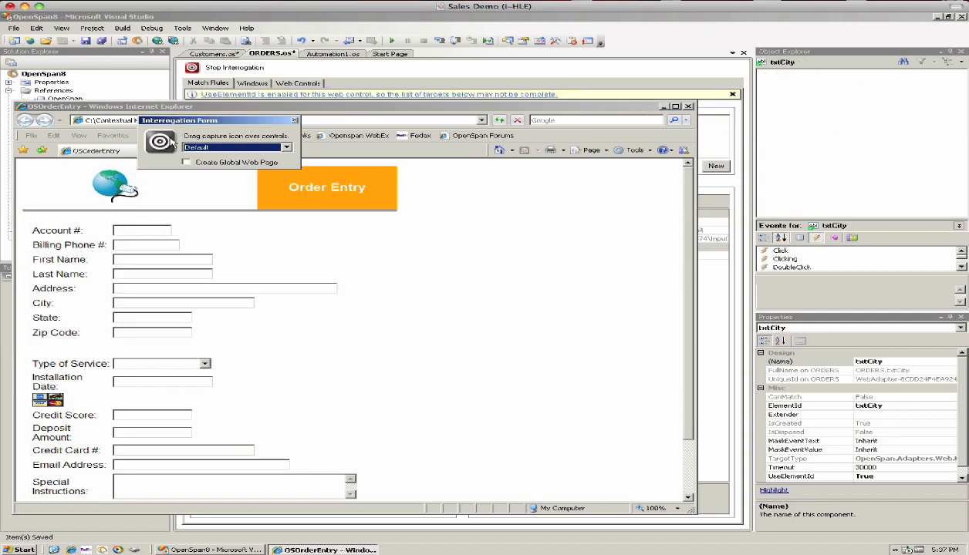
left_click(151, 333)
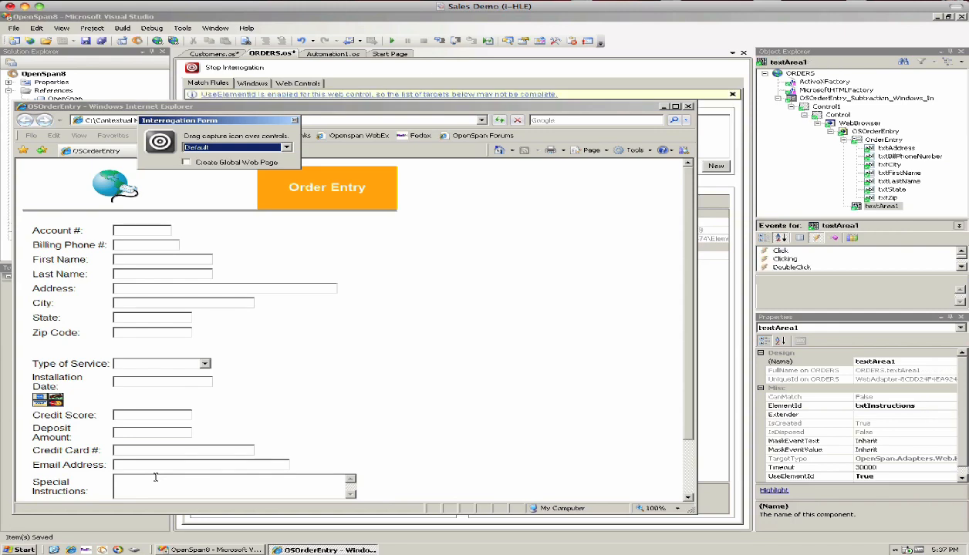
mouse_move(446, 343)
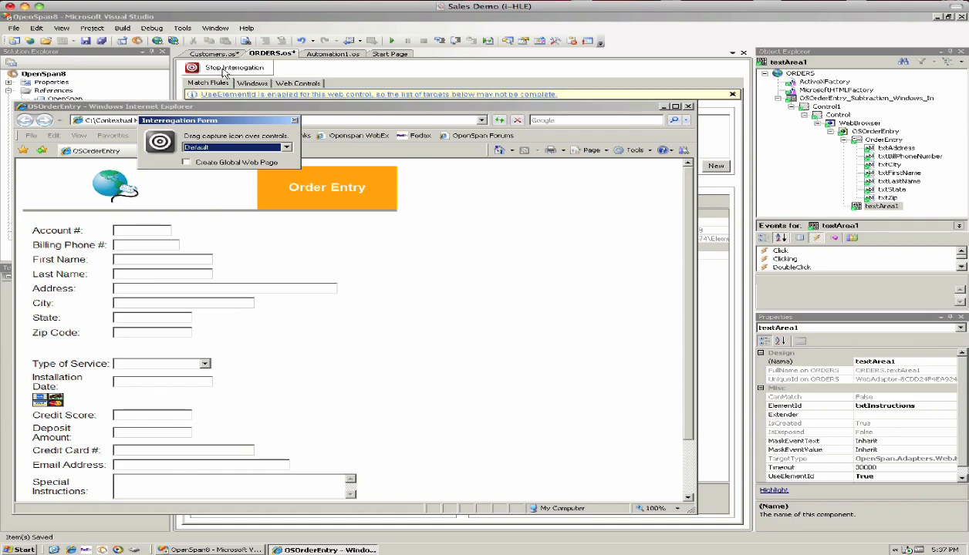
left_click(234, 67)
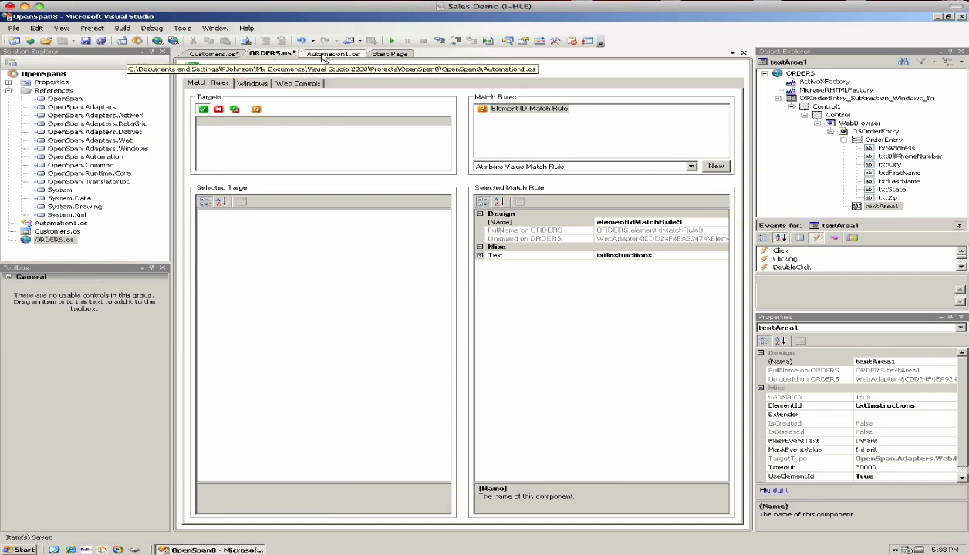
In Automation1, add TextChanged event blocks for the CRM address and city fields
left_click(332, 52)
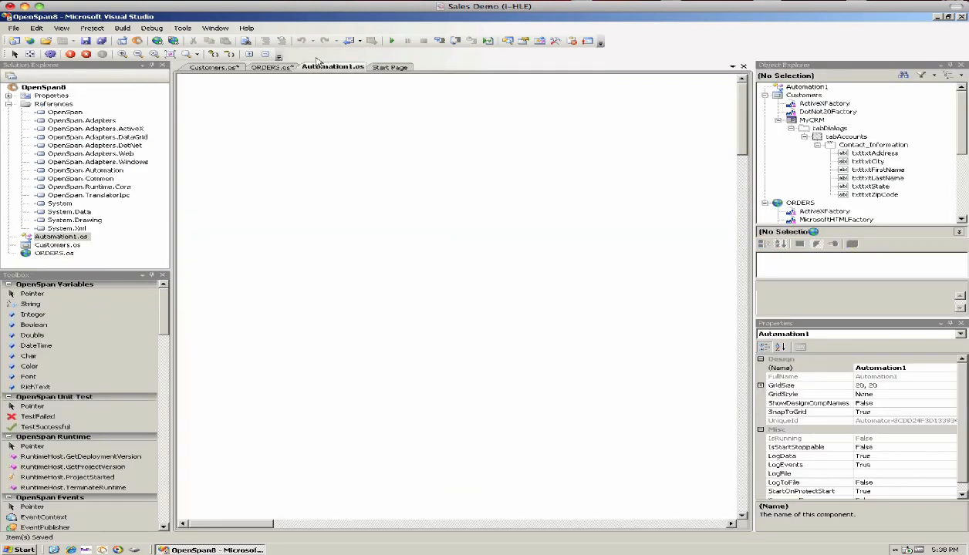
mouse_move(388, 305)
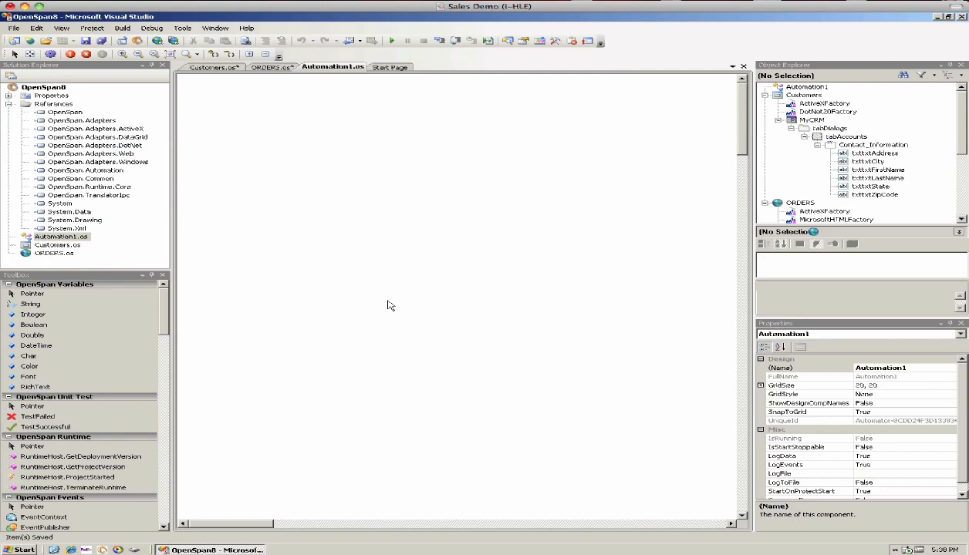
mouse_move(691, 265)
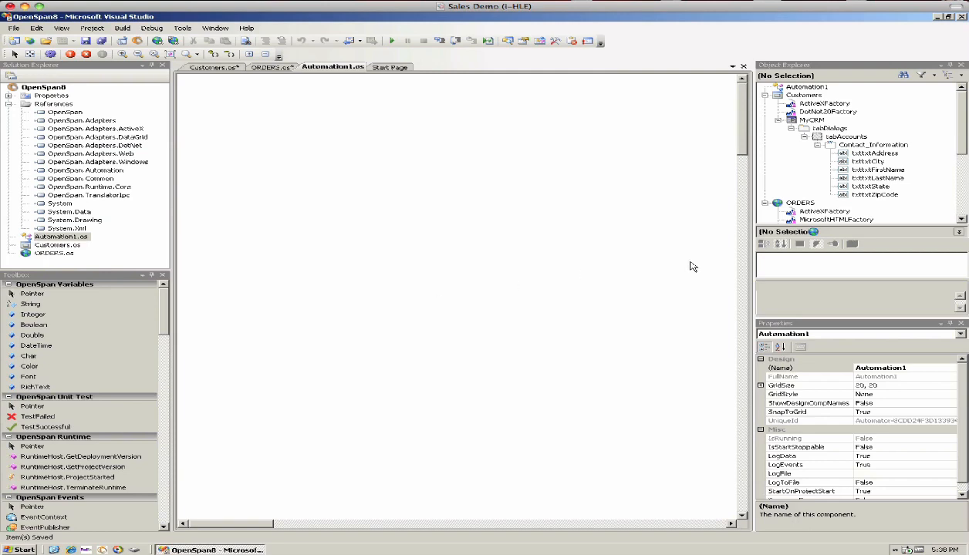
left_click(873, 152)
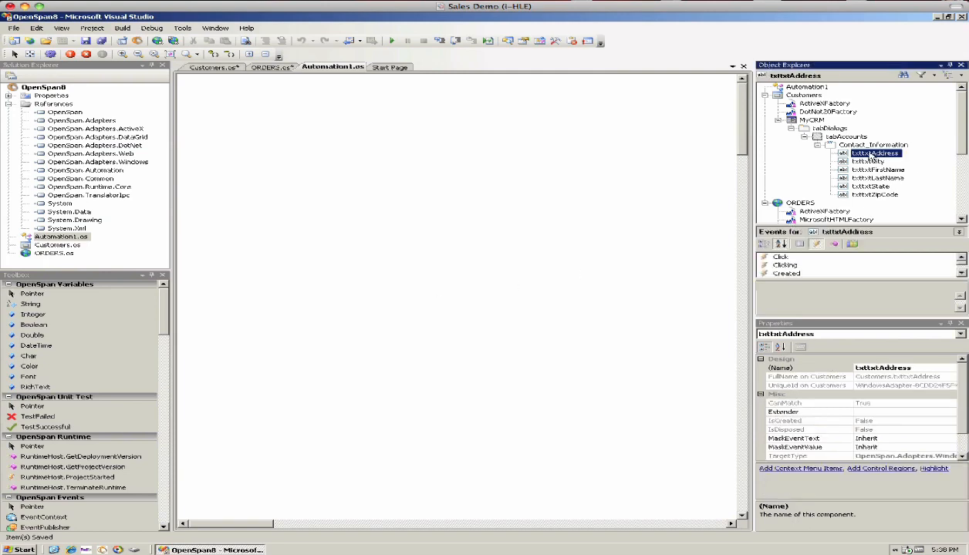
left_click(878, 179)
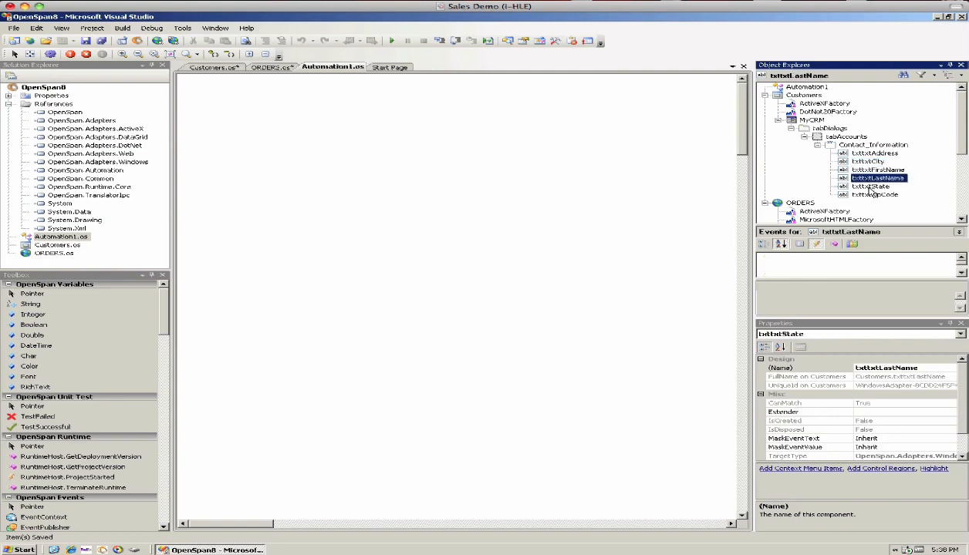
left_click(873, 153)
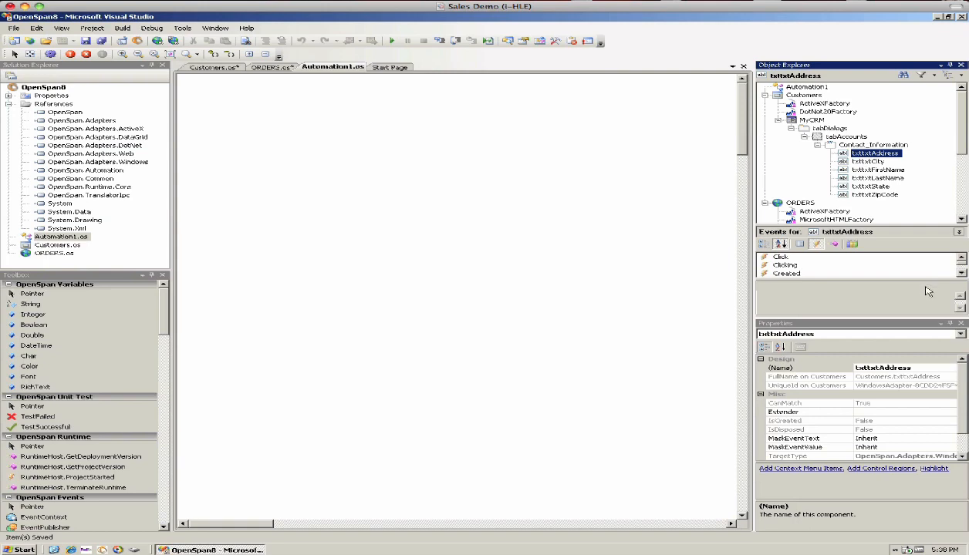
scroll("down", 3)
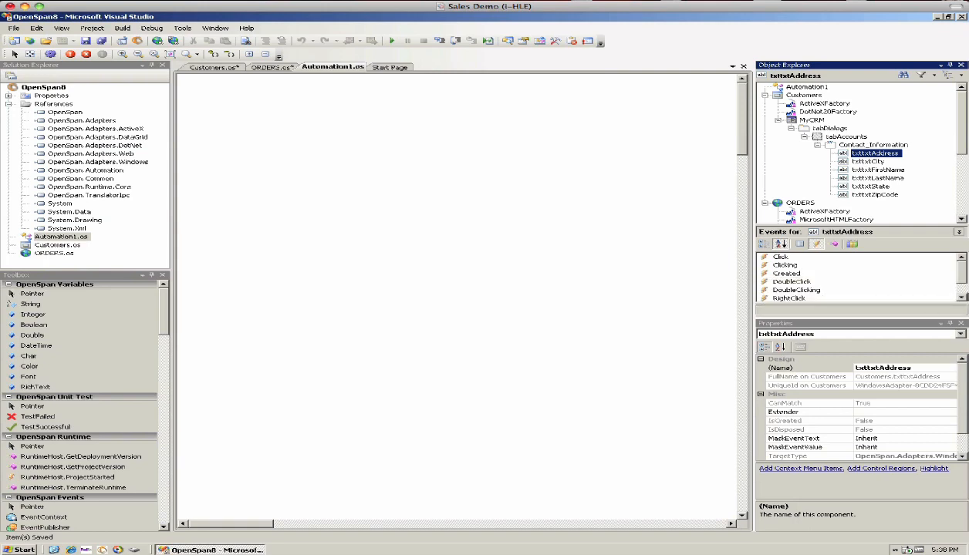
scroll("down", 3)
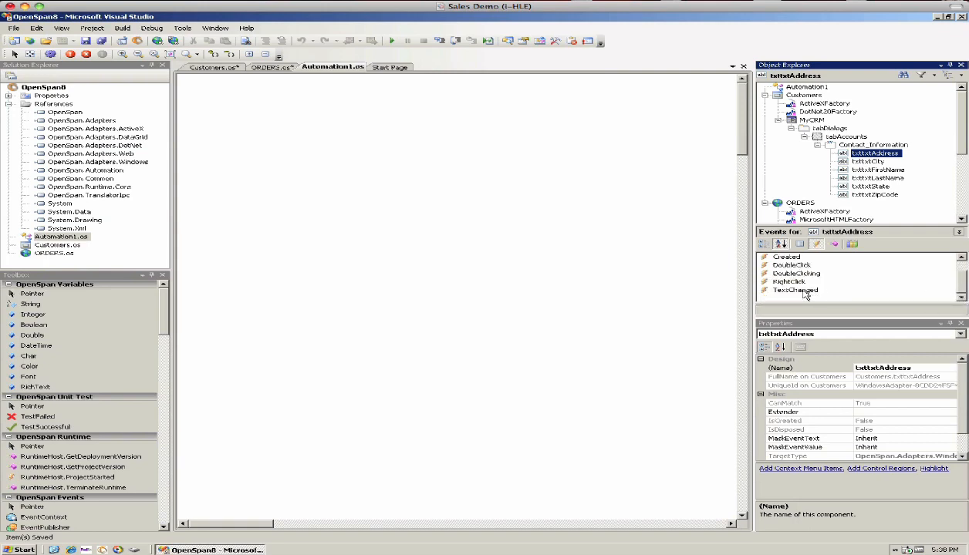
double_click(796, 290)
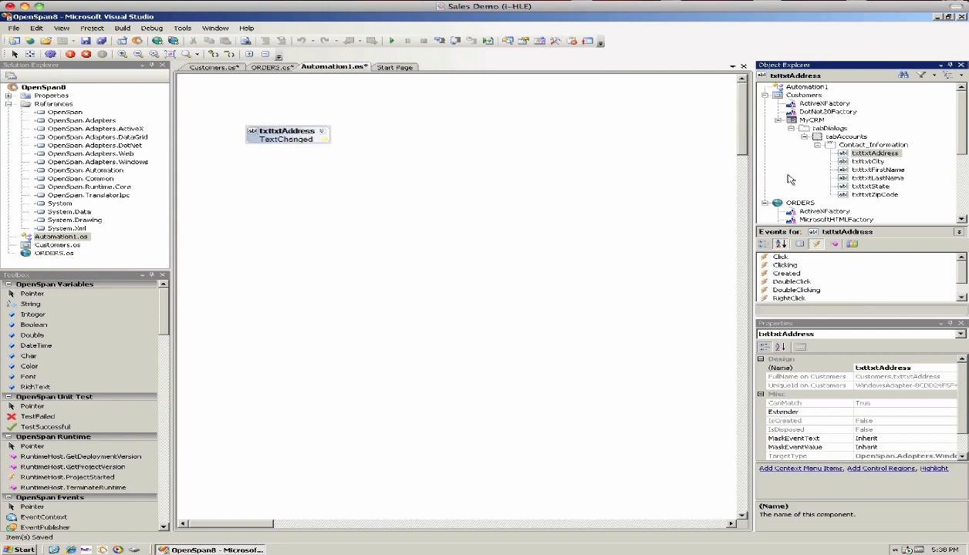
left_click(868, 161)
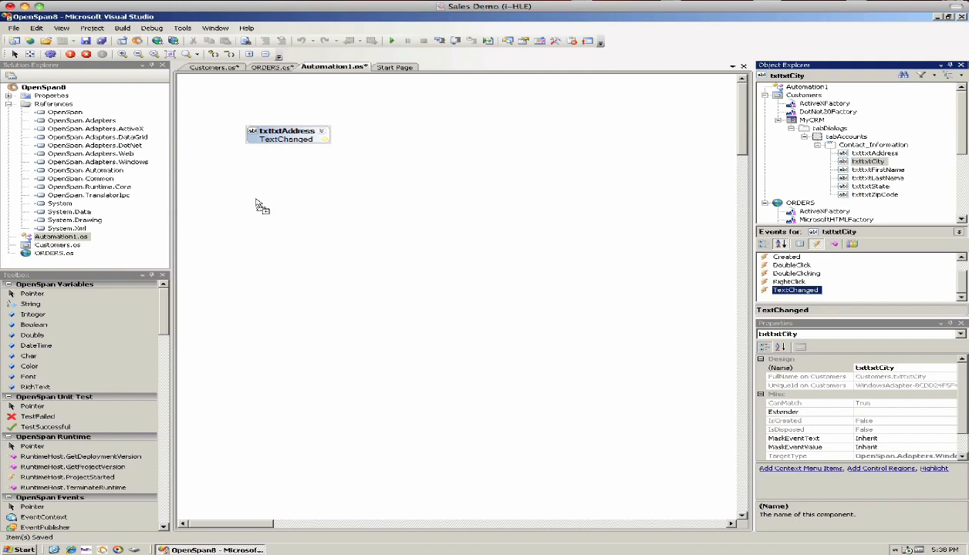
left_click(877, 170)
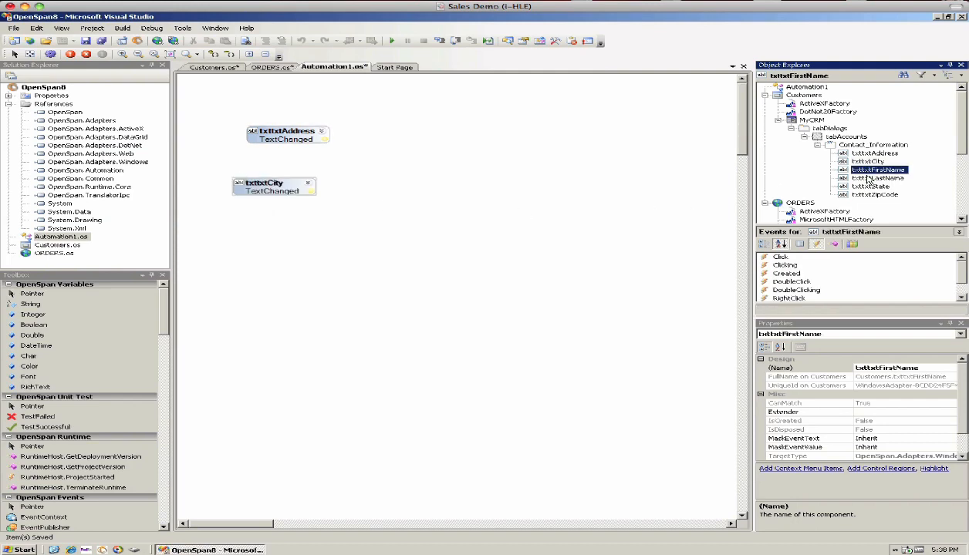
Add TextChanged event blocks for the CRM last name and state fields, then reselect the address field
scroll("down", 3)
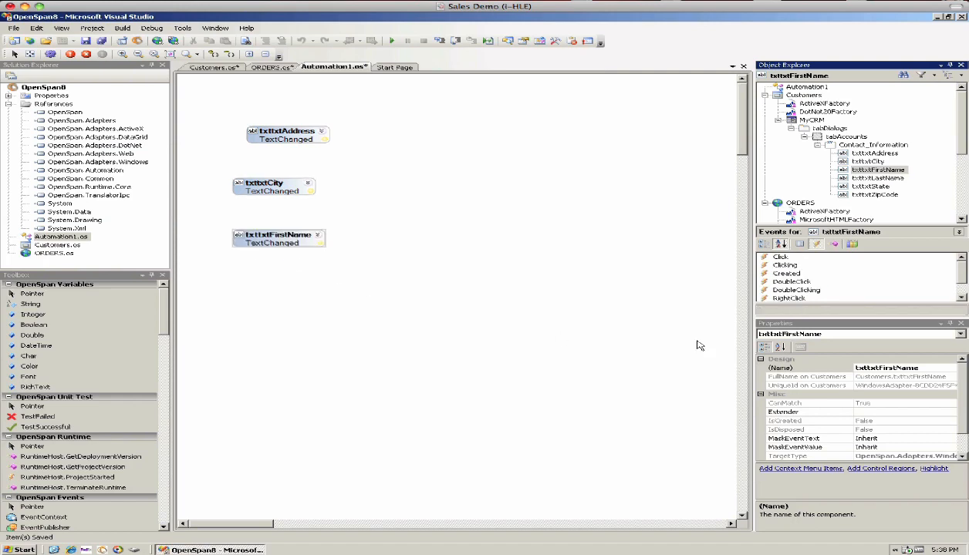
left_click(876, 178)
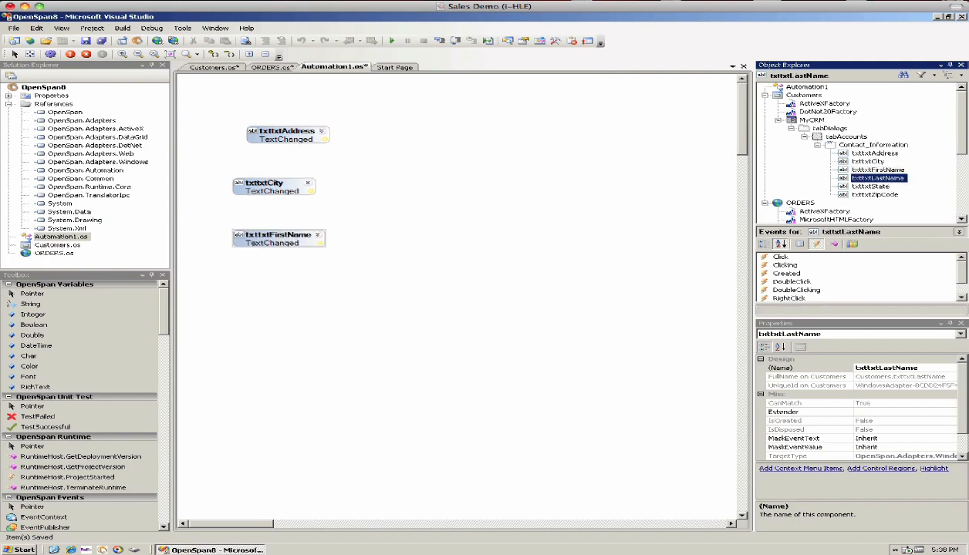
left_click(796, 290)
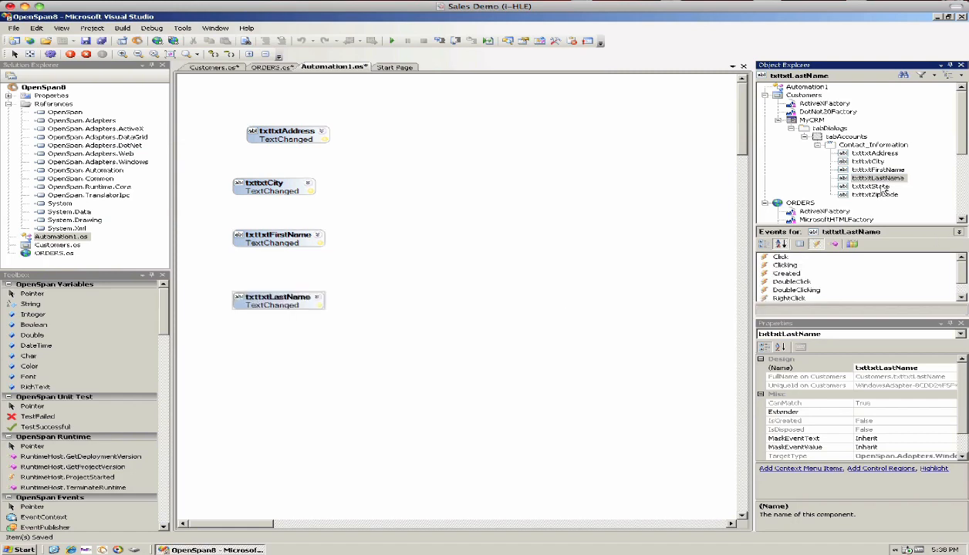
left_click(870, 185)
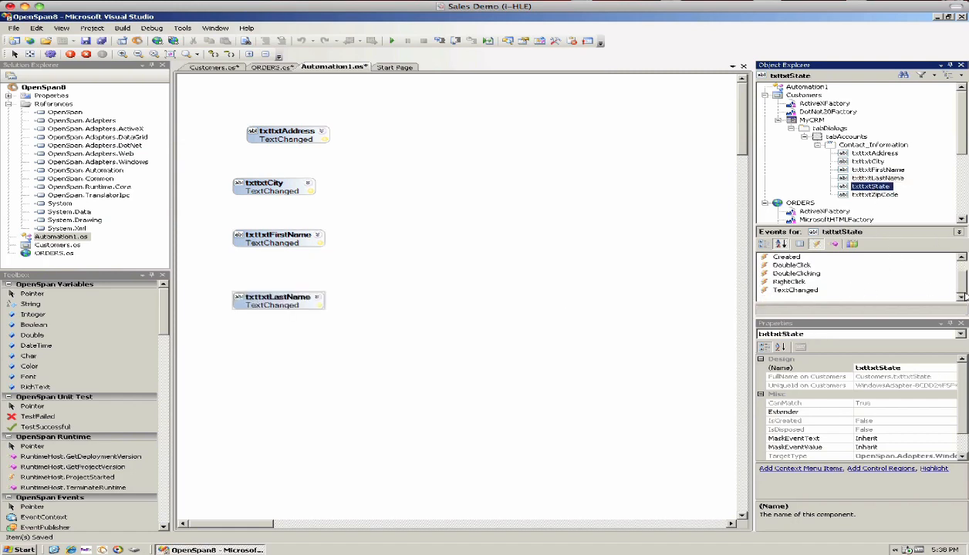
left_click(796, 290)
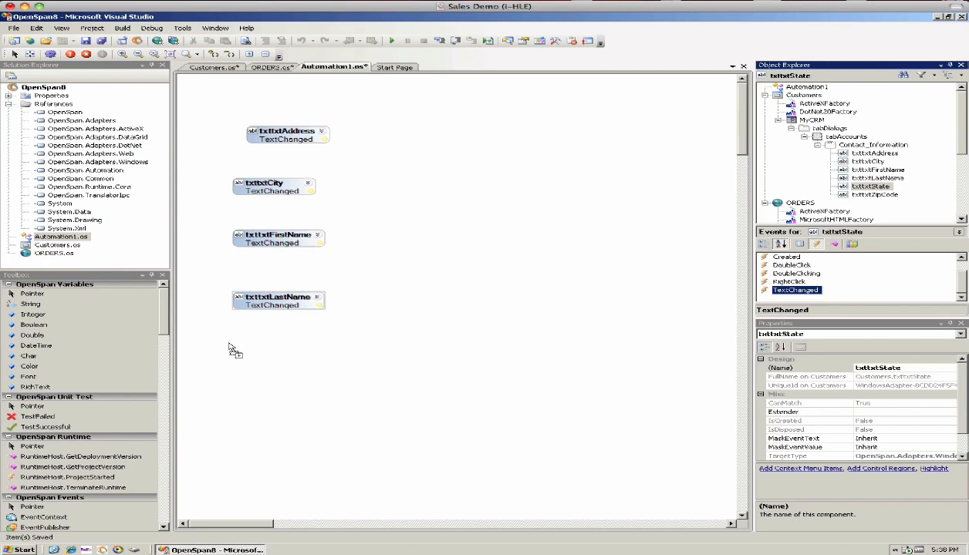
left_click(873, 194)
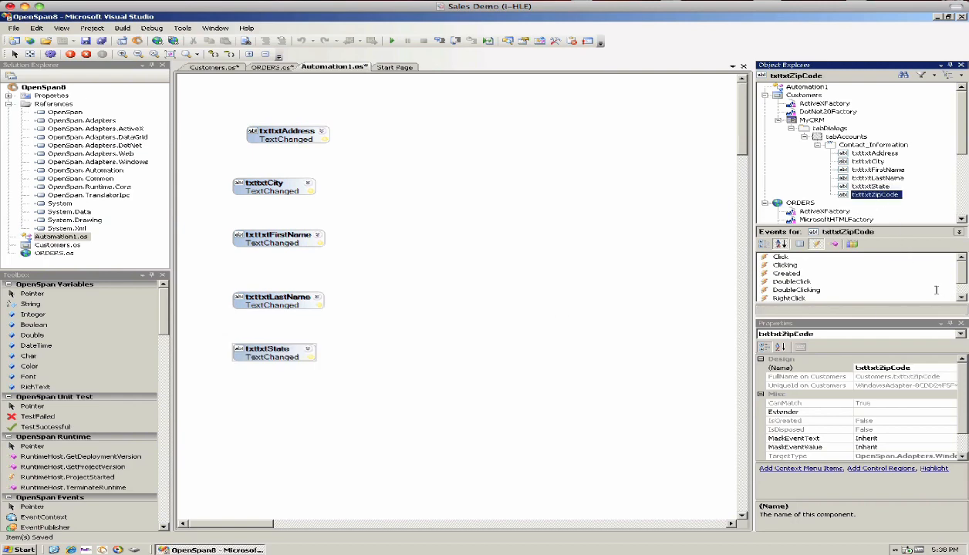
scroll("down", 3)
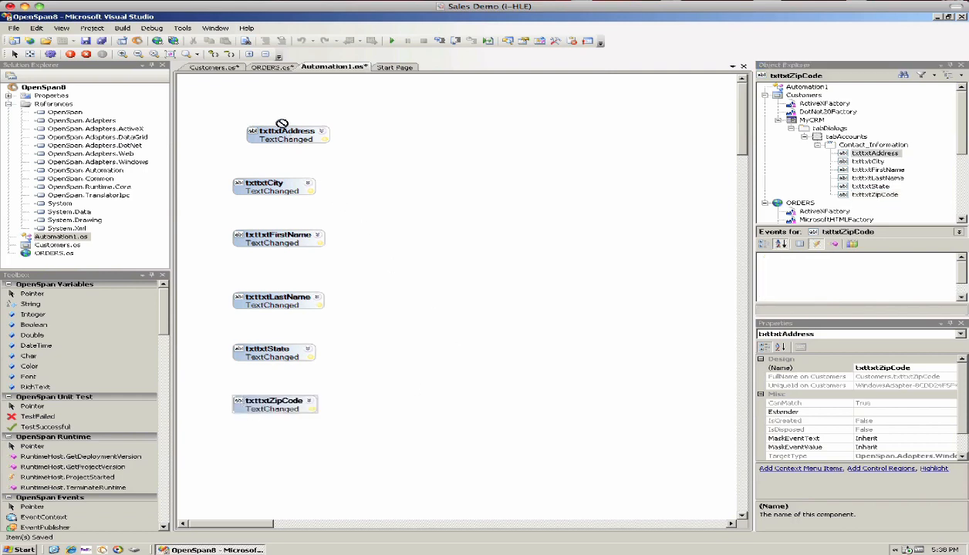
left_click(286, 123)
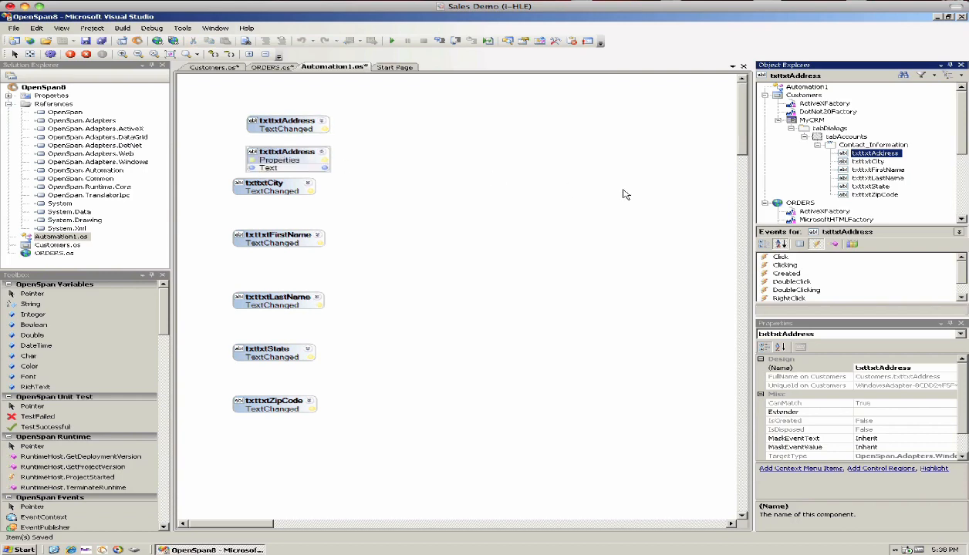
Place Text property blocks for the CRM city, last name, state and zip code fields beside their events
left_click(274, 186)
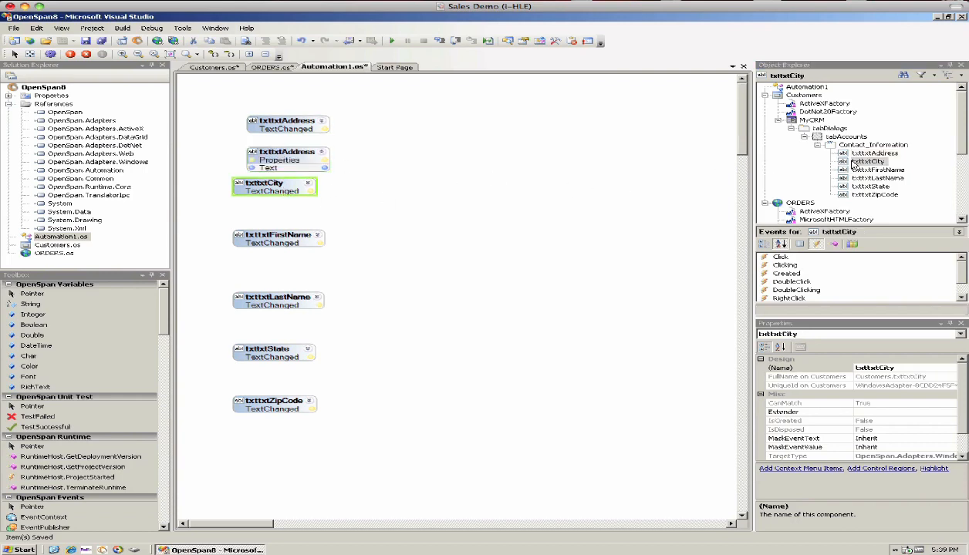
left_click(275, 186)
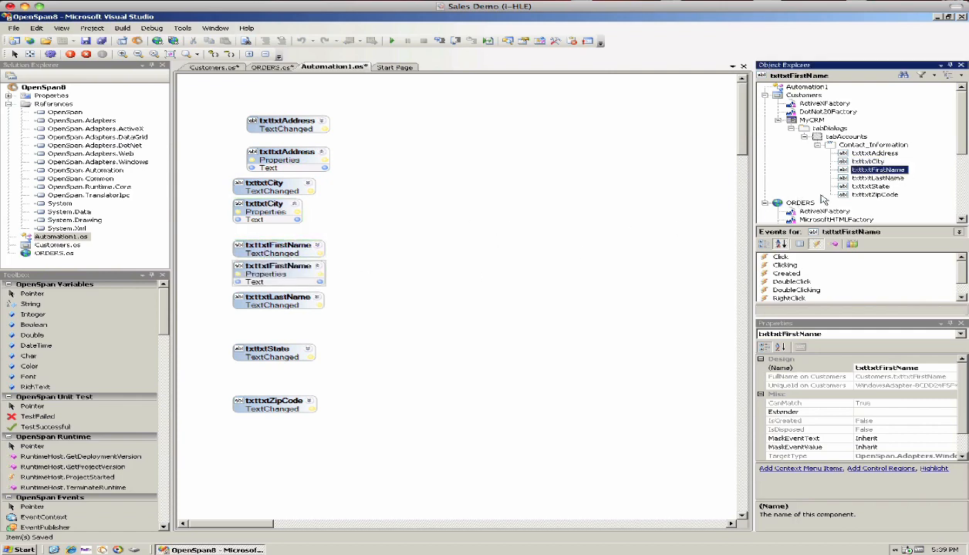
left_click(877, 179)
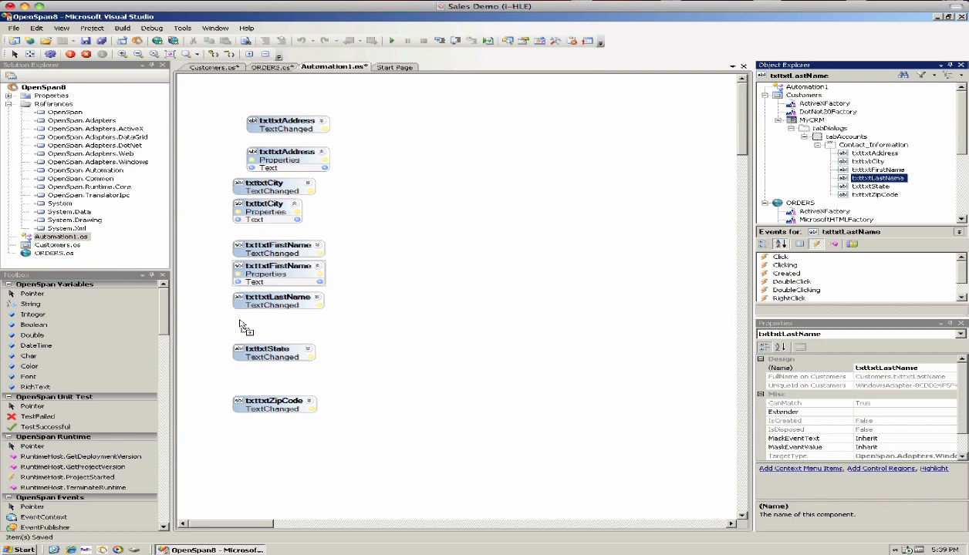
left_click(872, 185)
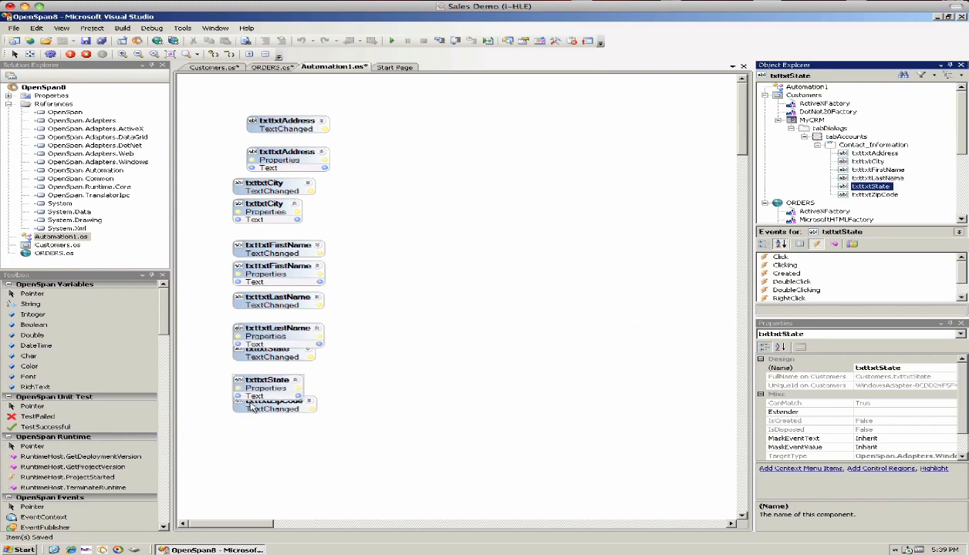
left_click(269, 362)
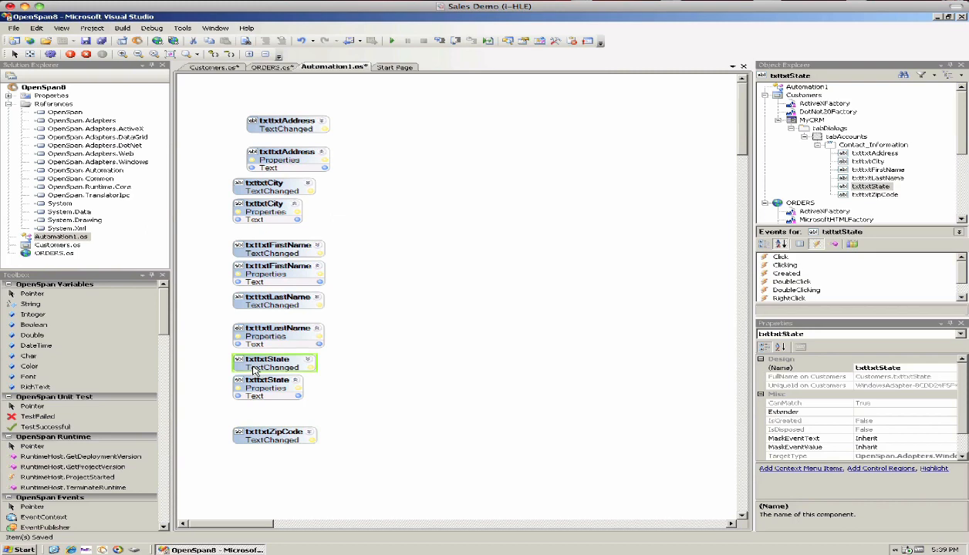
left_click(275, 426)
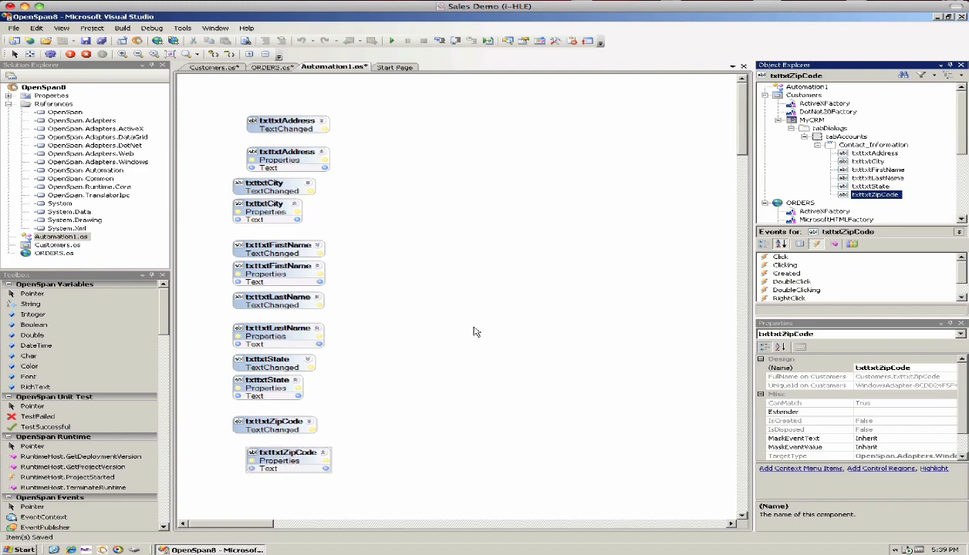
left_click(287, 460)
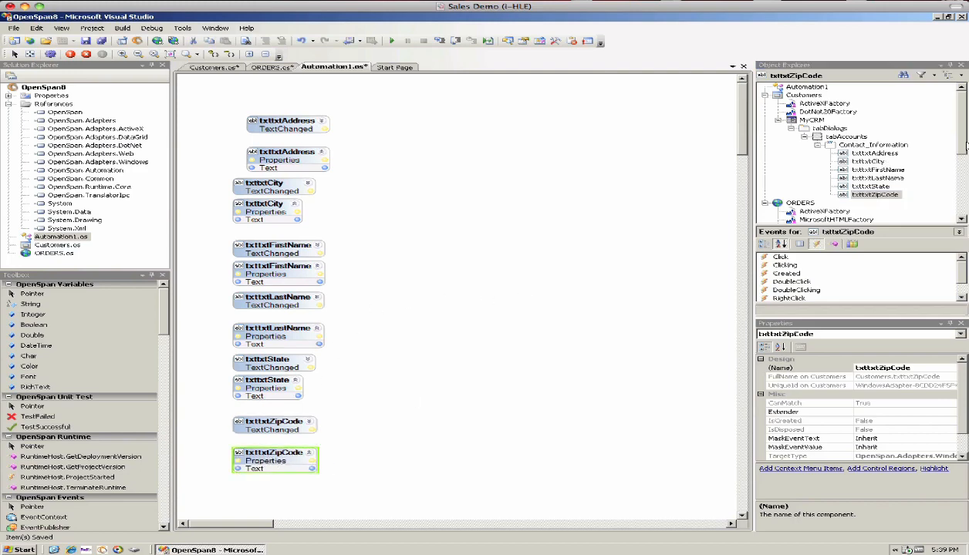
Add Text blocks for the web form's address, city, first name, last name, state and zip fields
scroll("down", 3)
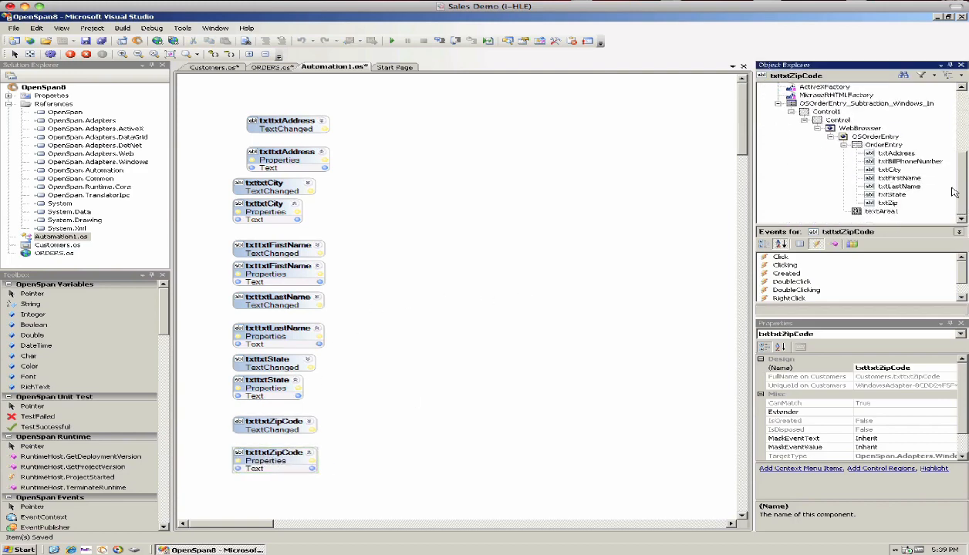
left_click(893, 153)
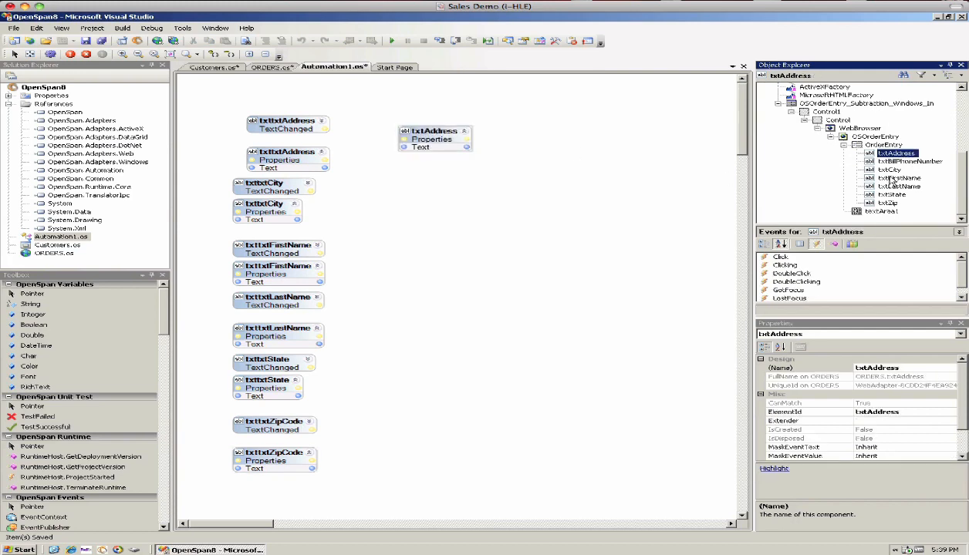
left_click(910, 162)
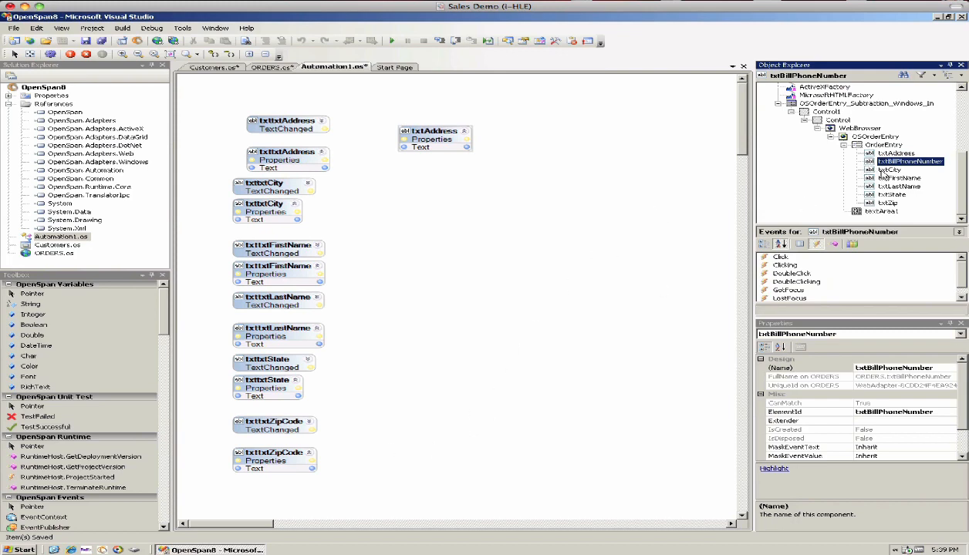
left_click(888, 169)
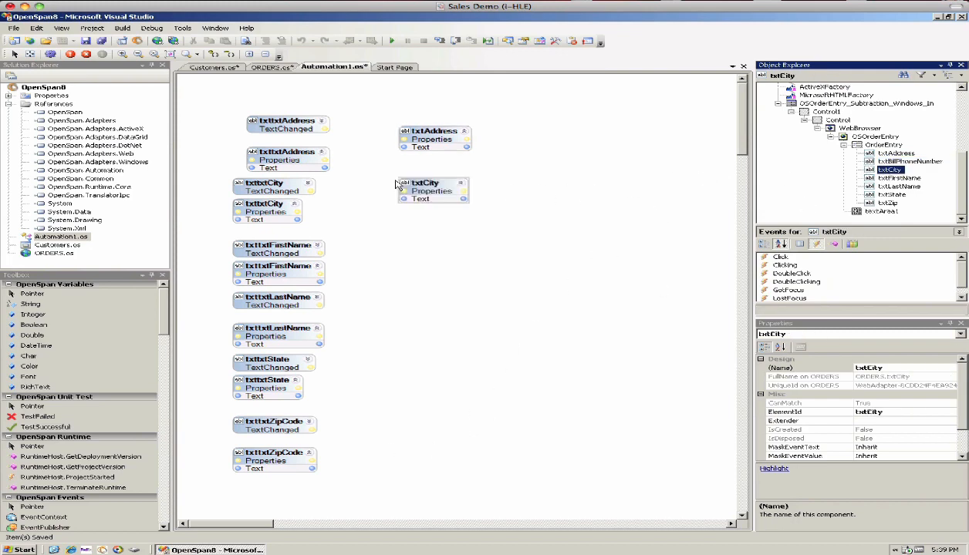
left_click(897, 179)
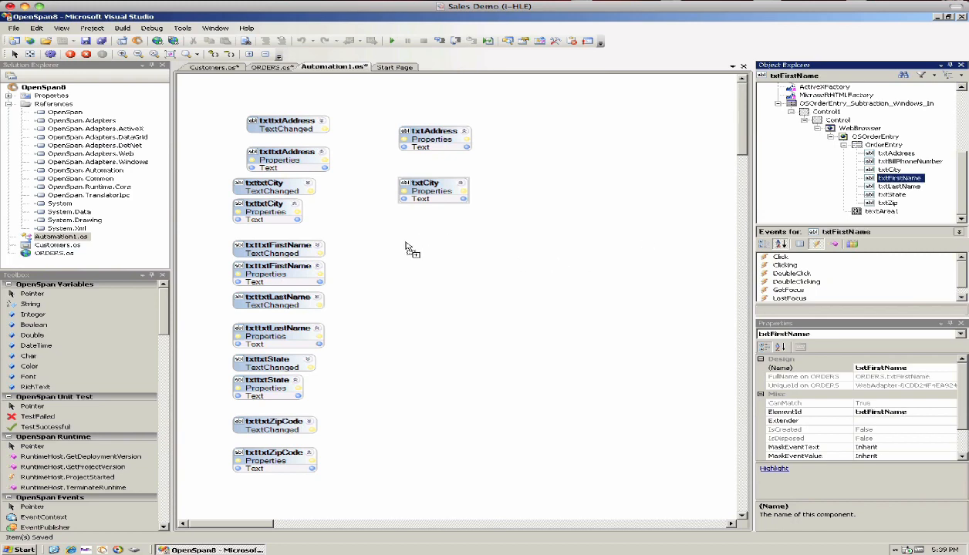
left_click(897, 186)
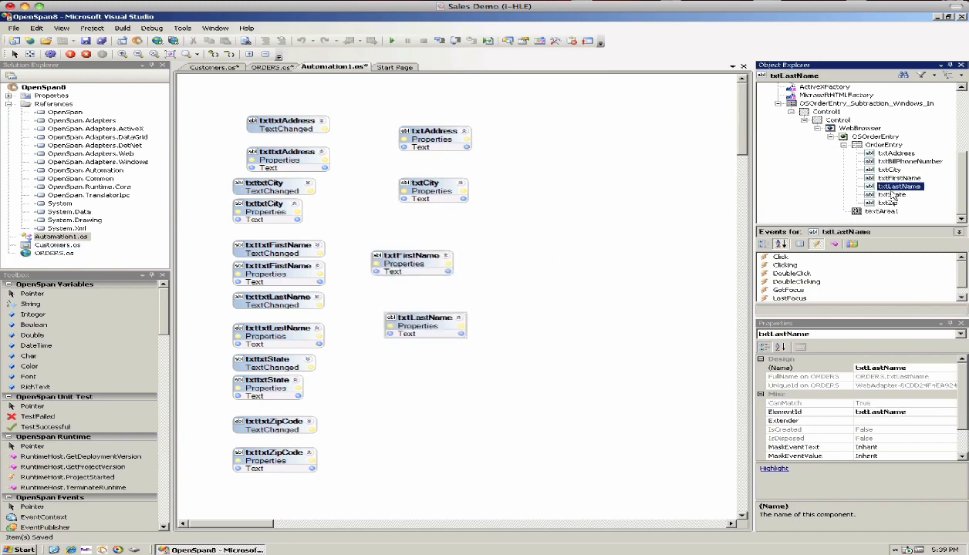
left_click(888, 195)
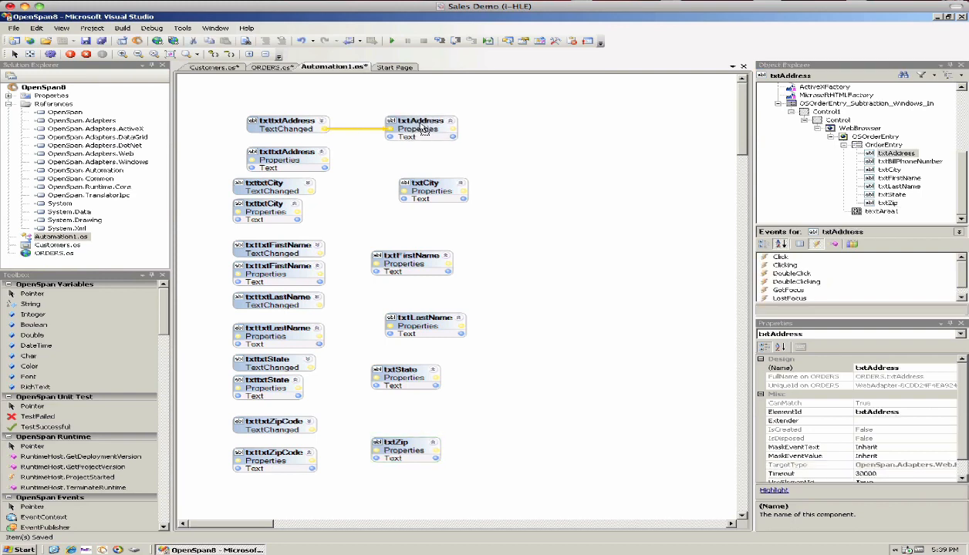
Link the city, first name and last name events to their web fields, start debugging, and minimize the studio
left_click(420, 128)
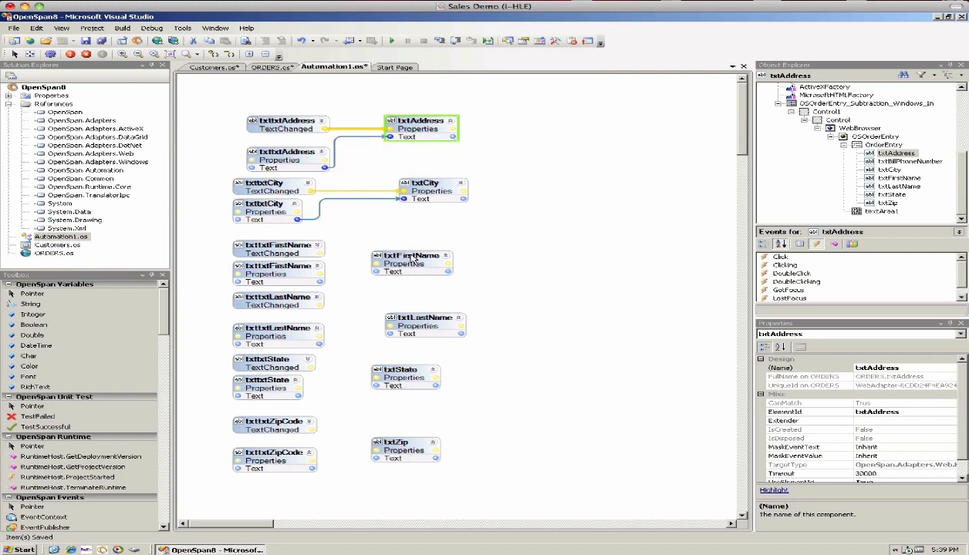
left_click(410, 262)
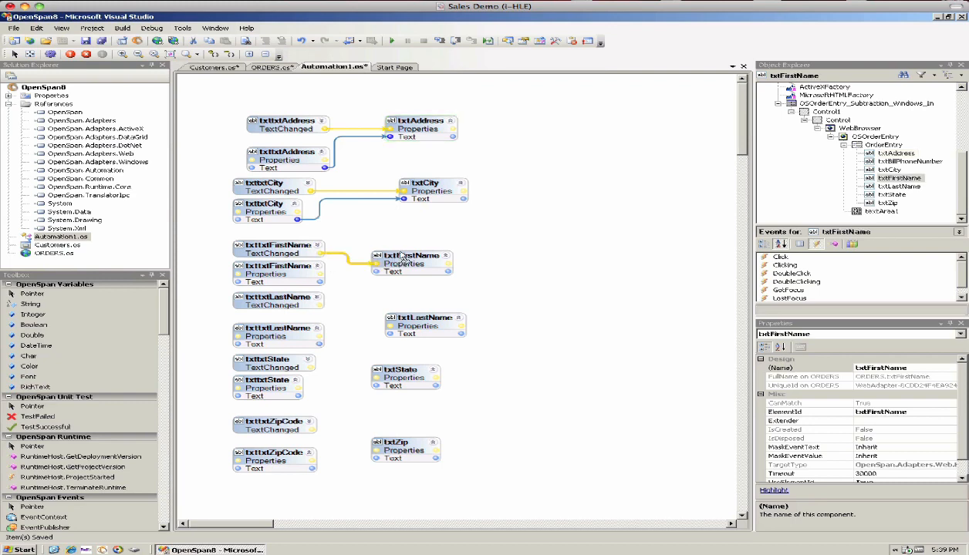
left_click(410, 255)
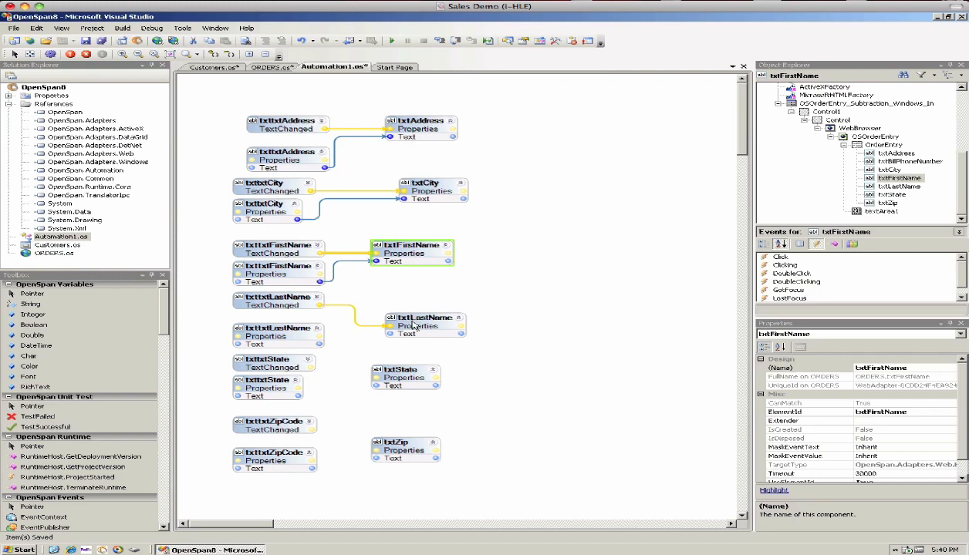
left_click(426, 316)
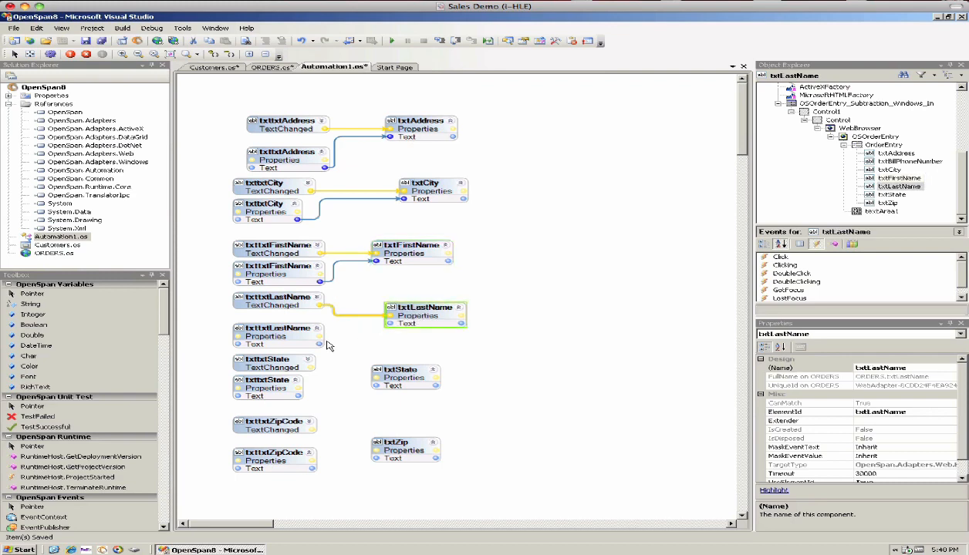
mouse_move(321, 371)
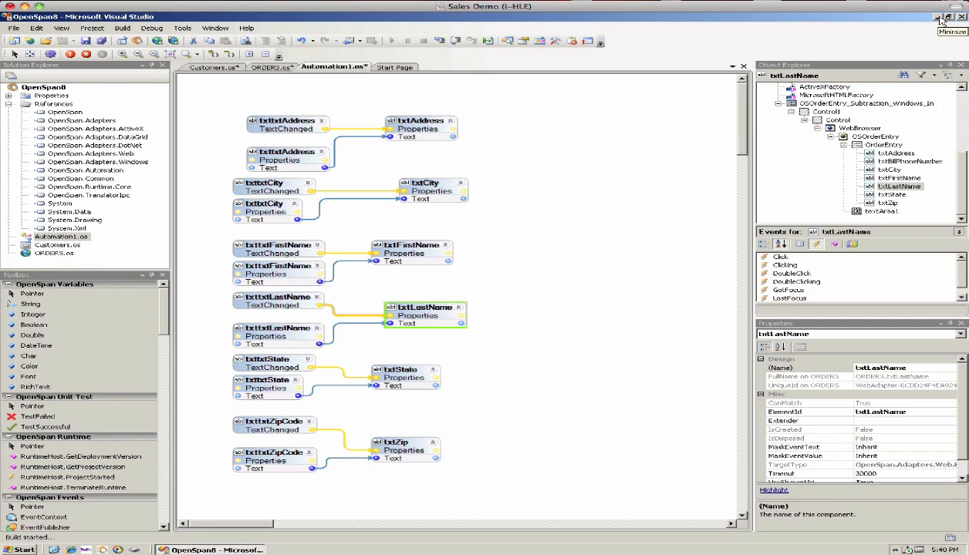
left_click(941, 17)
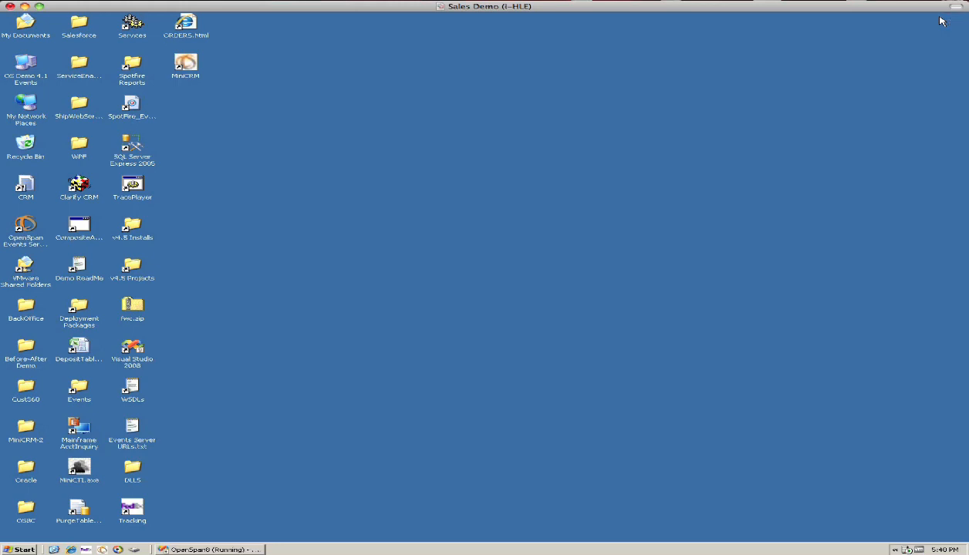
Place MyCRM beside the Order Entry page and search account 2001 so the automation fills the web form
left_click(208, 549)
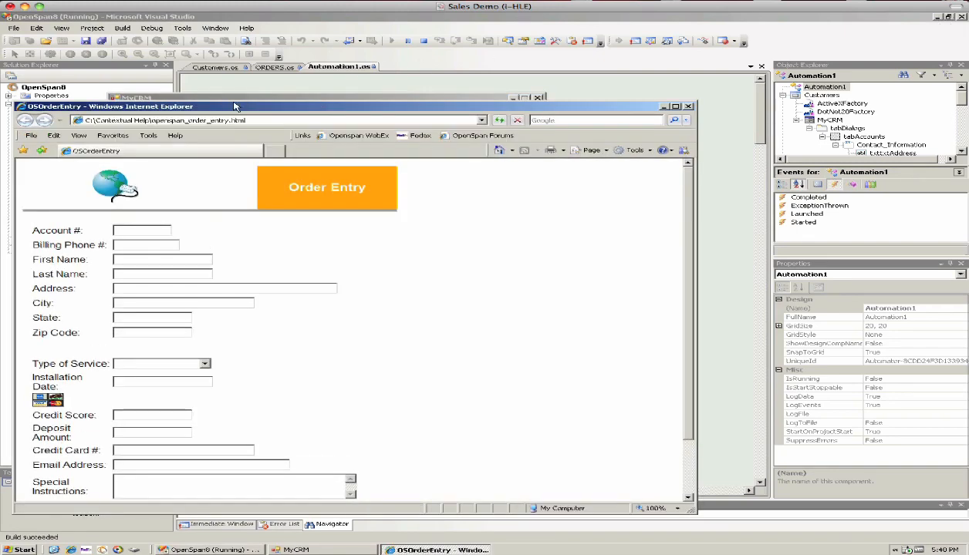
left_click(935, 22)
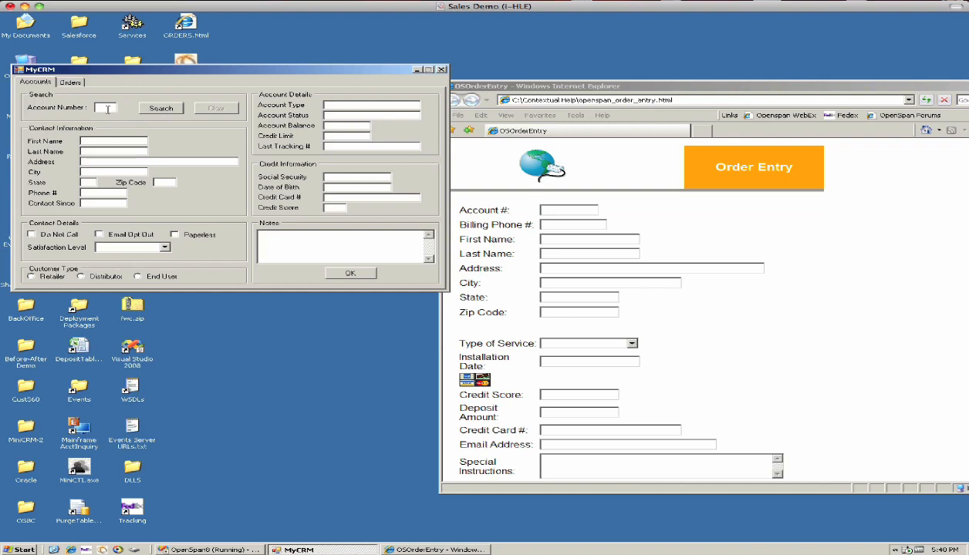
type("2001")
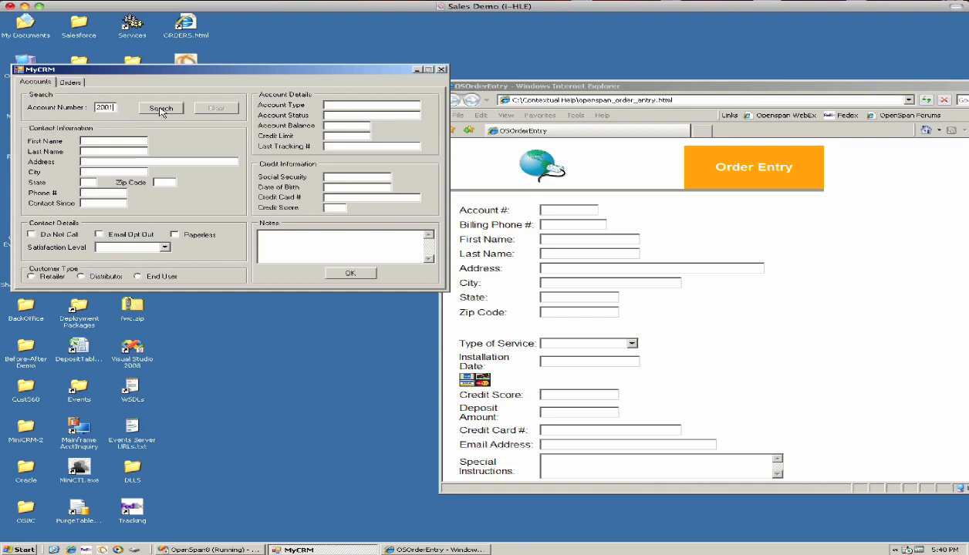
left_click(161, 108)
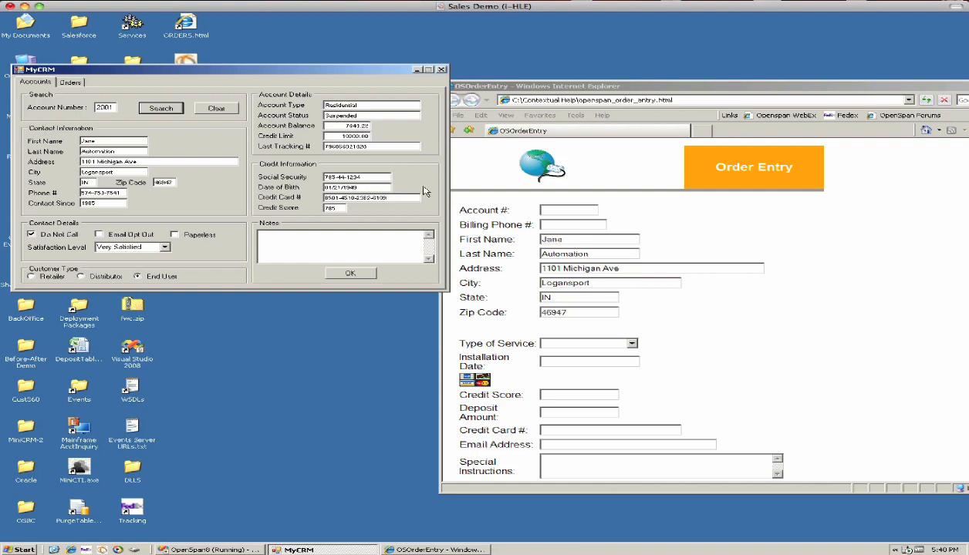
mouse_move(595, 310)
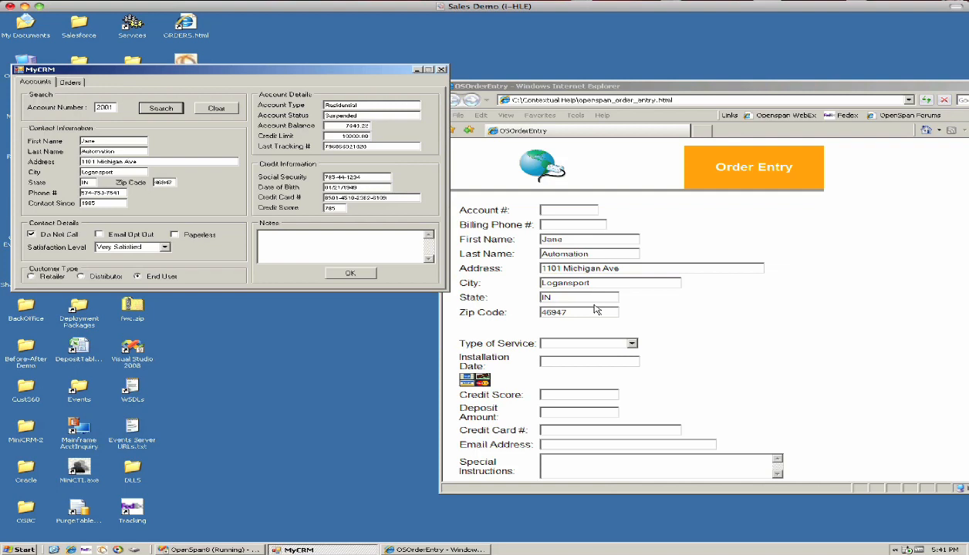
mouse_move(355, 460)
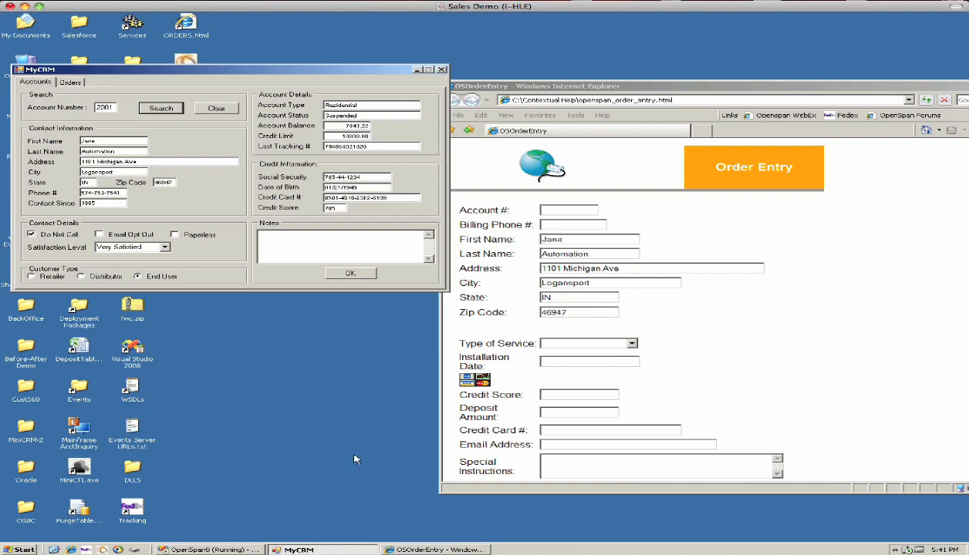